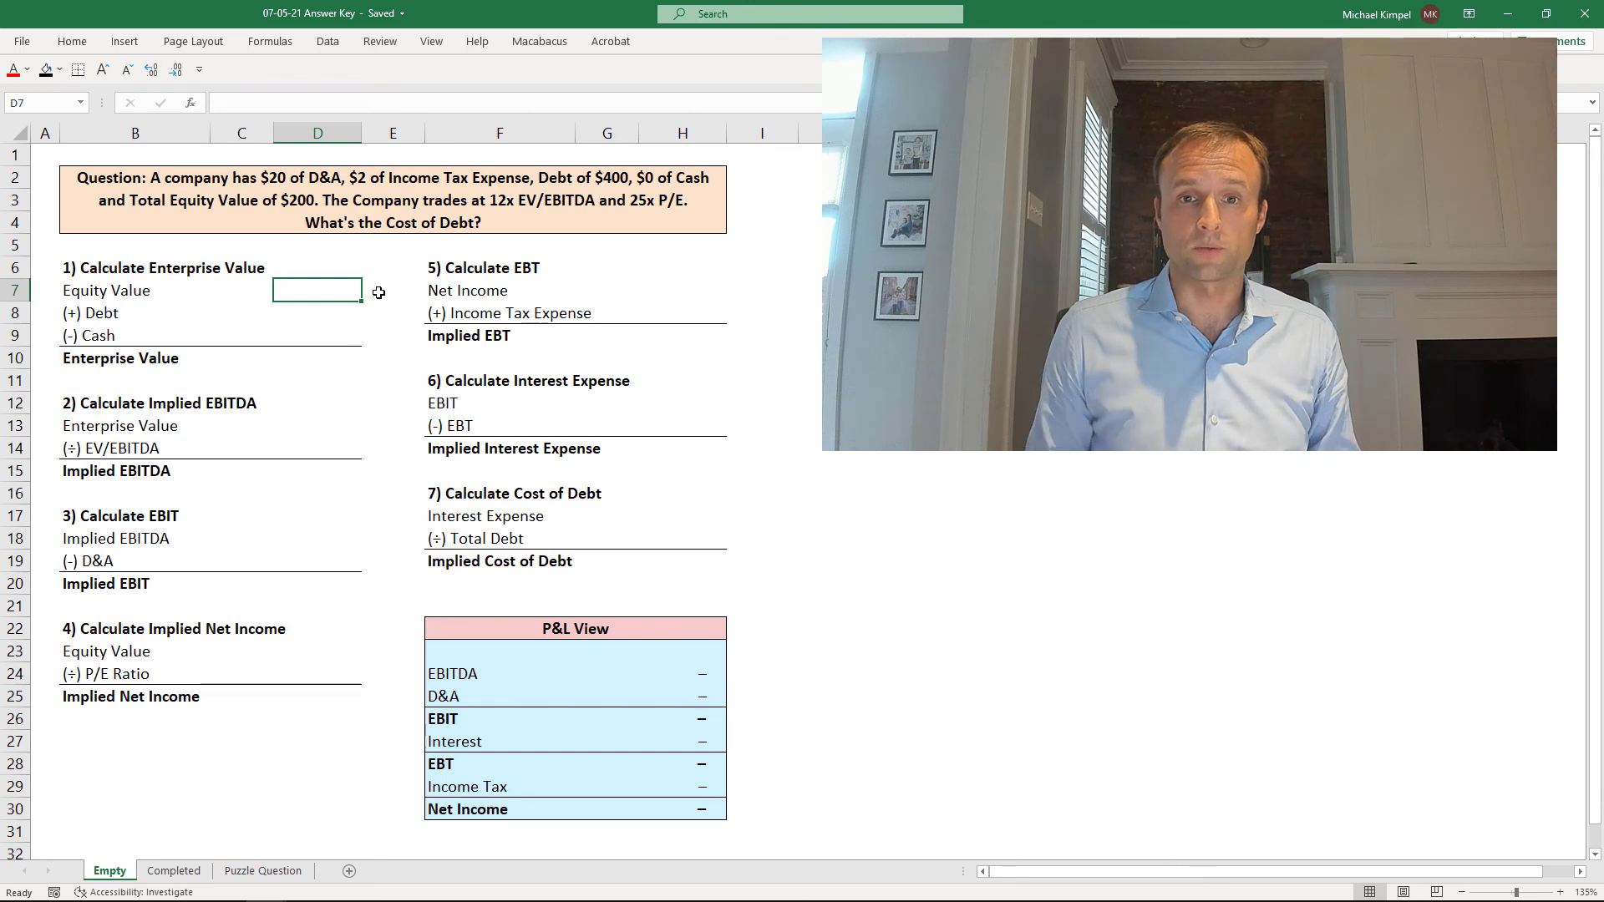
{"action": "mouse_move", "coordinate": [584, 602]}
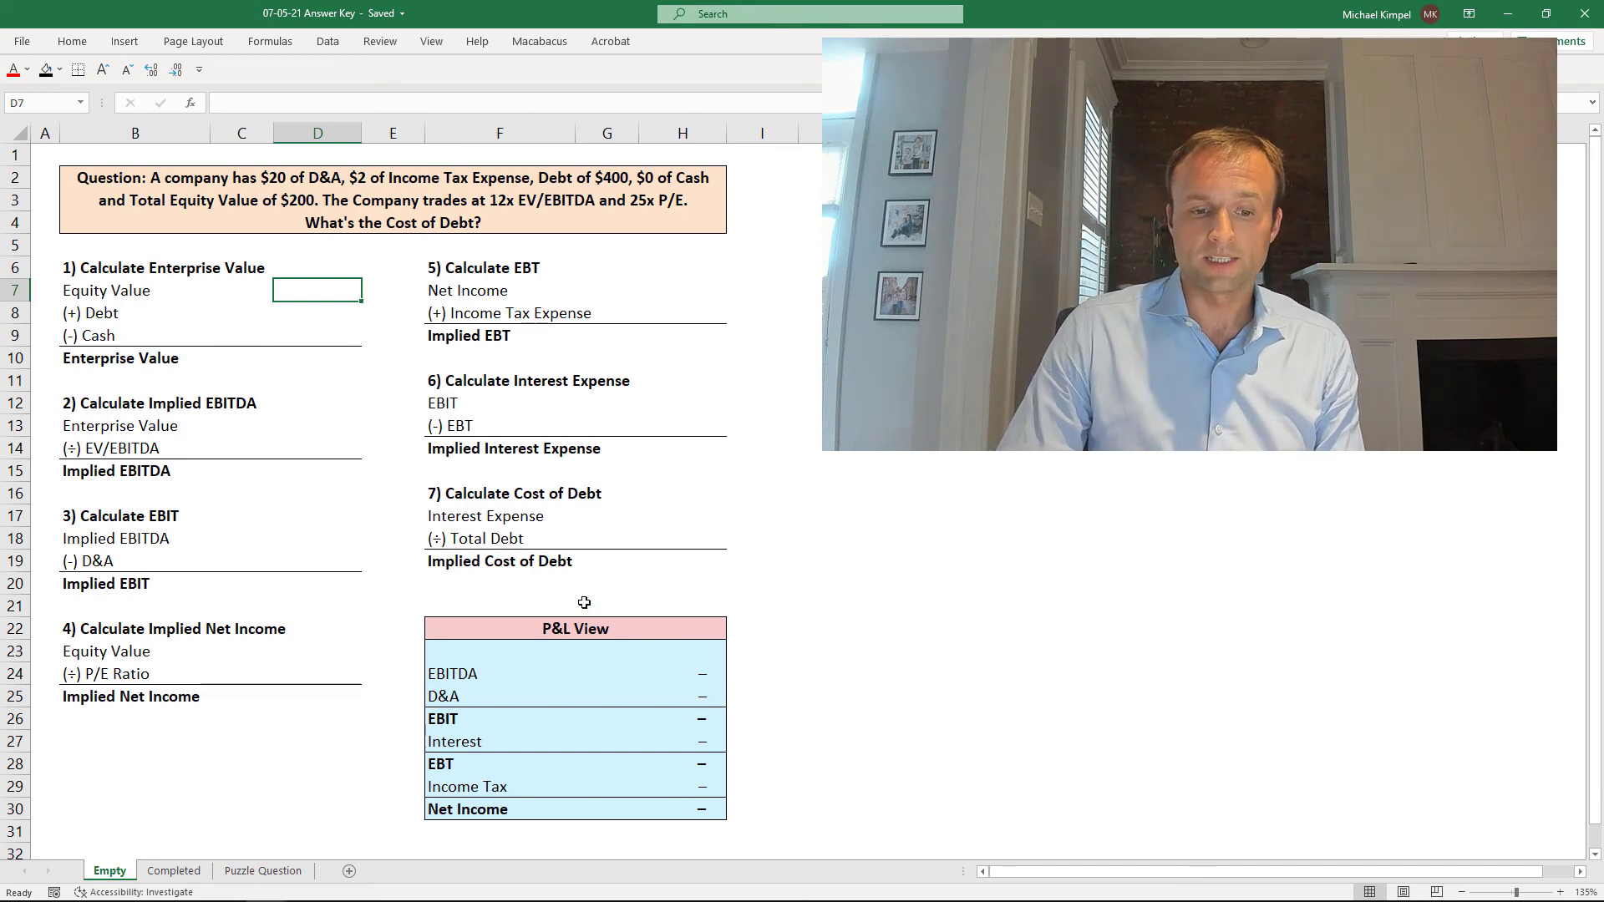
{"action": "mouse_move", "coordinate": [628, 673]}
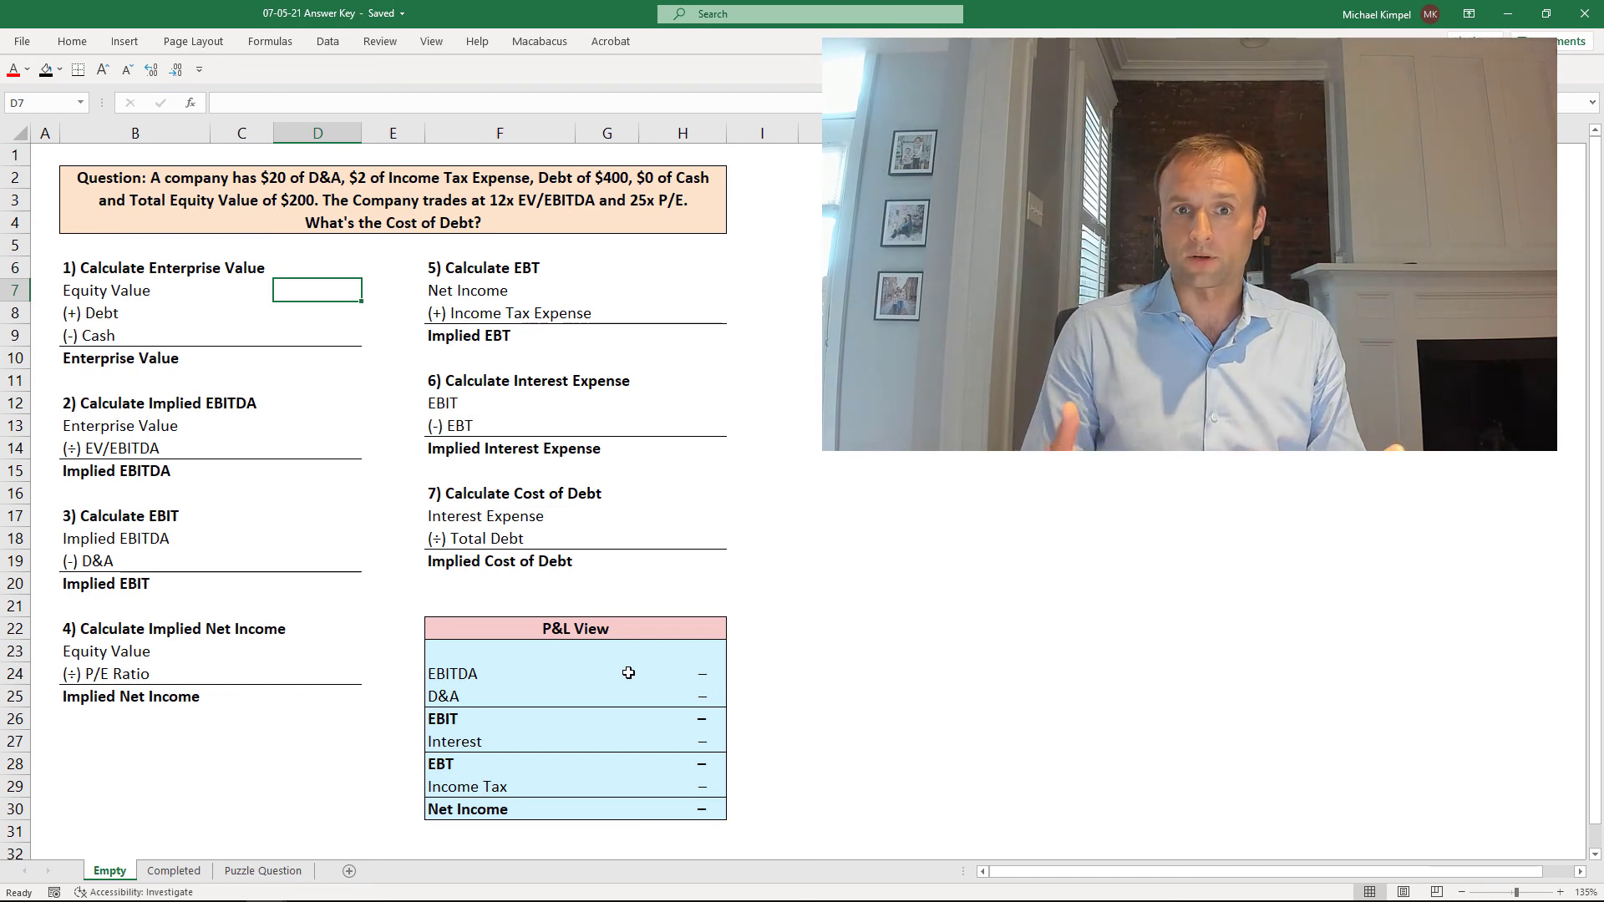
- Enter equity 200, debt 400 and zero cash, totalling $600, then derive $50 EBITDA
{"action": "left_click", "coordinate": [698, 741]}
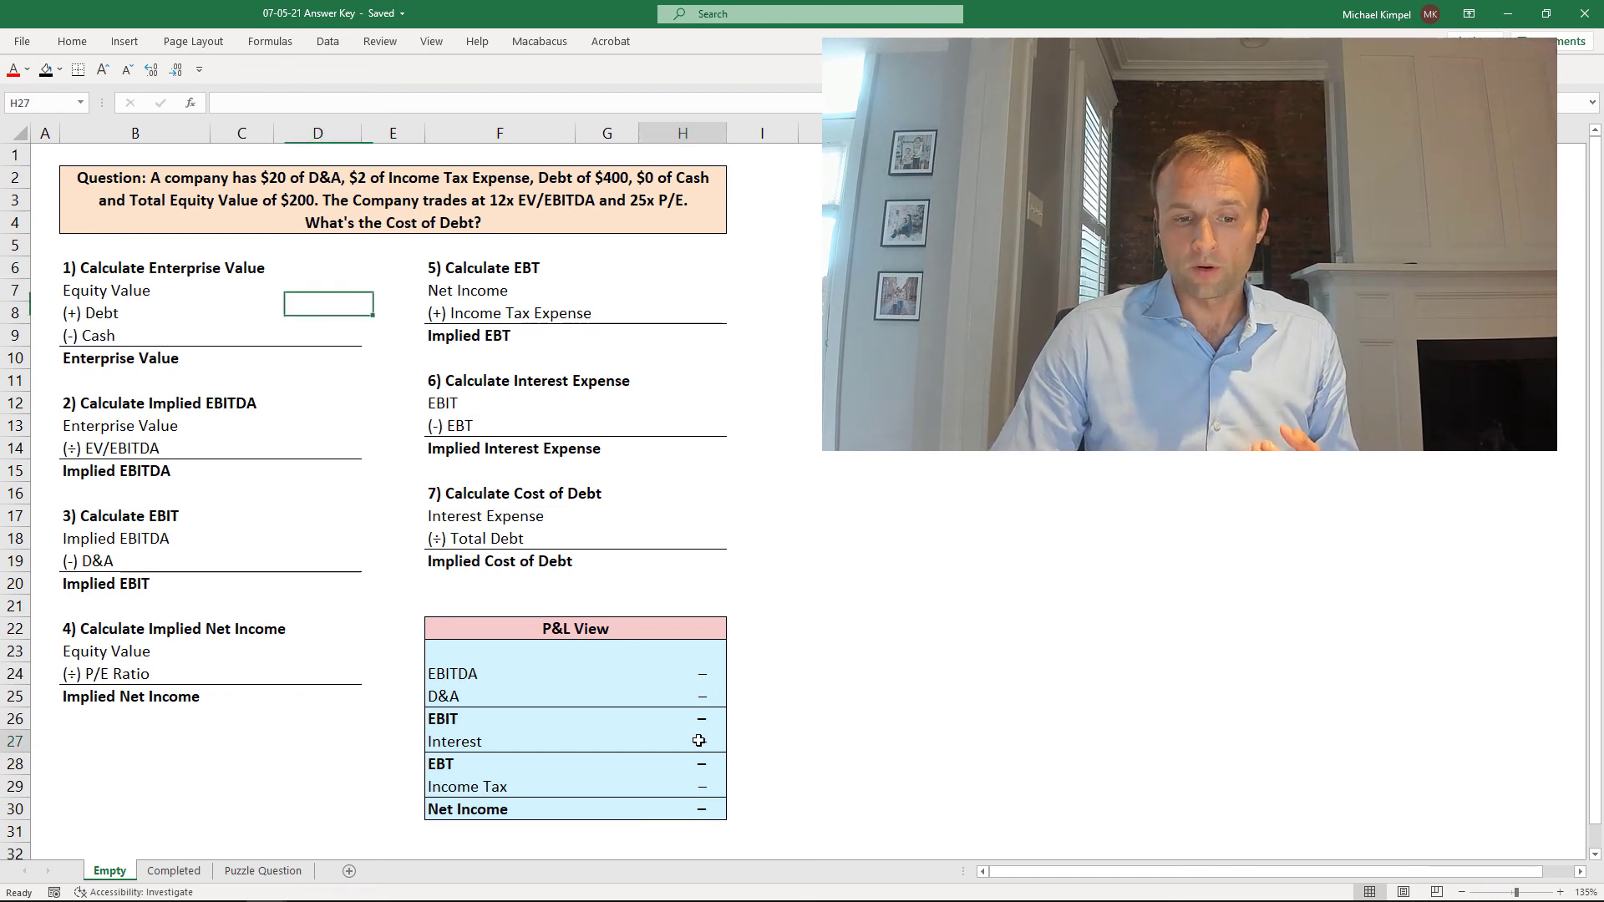
{"action": "left_click", "coordinate": [683, 741]}
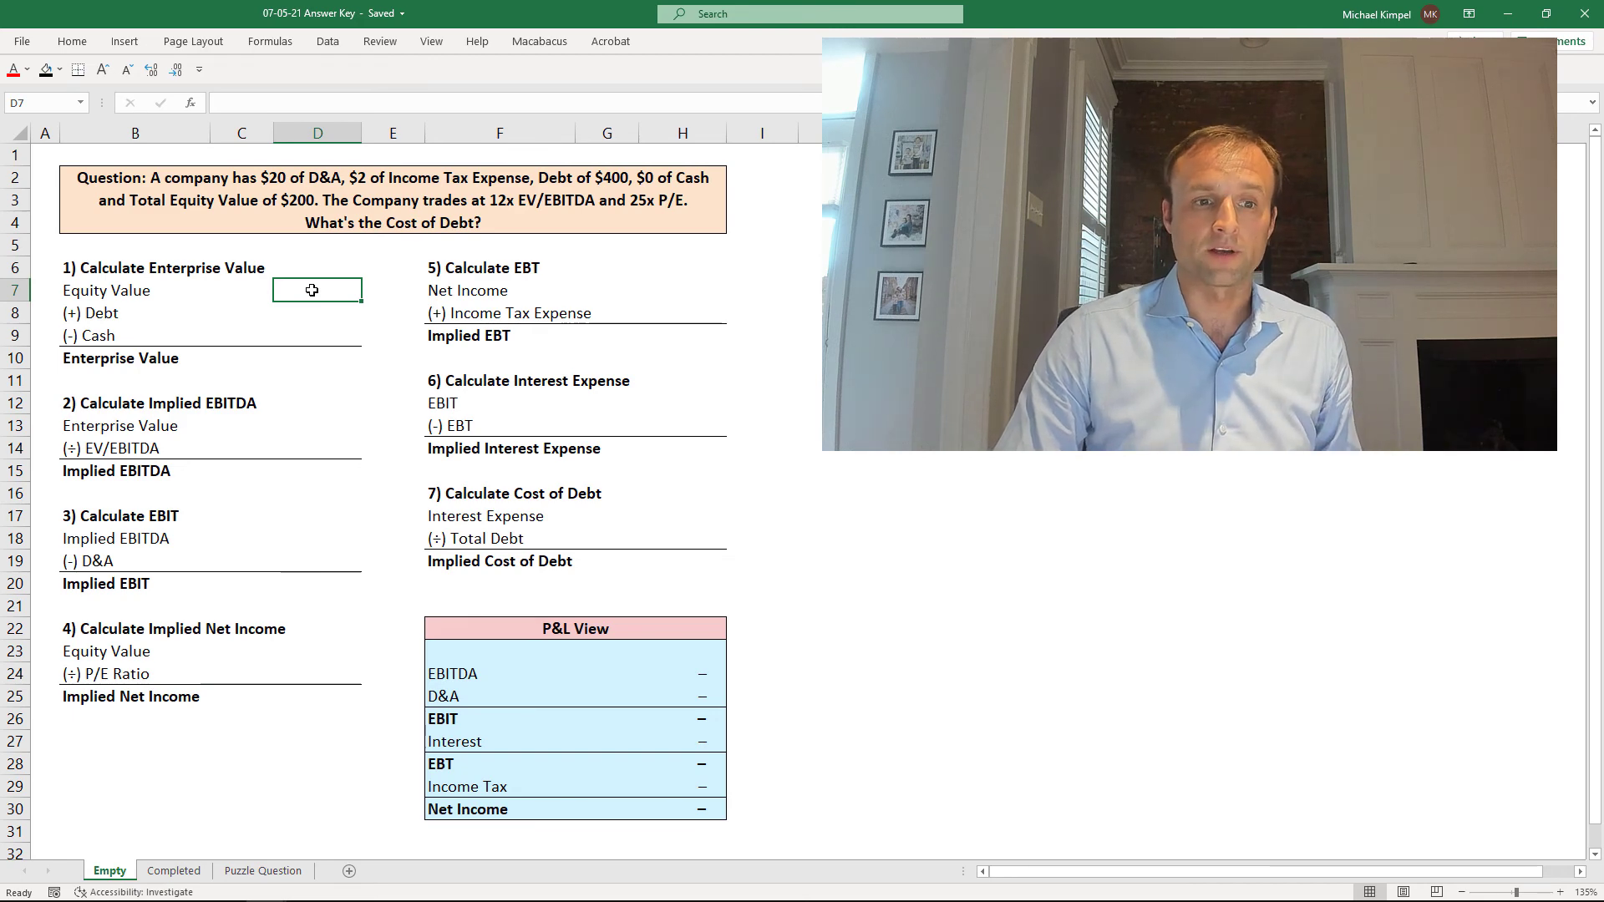
{"action": "type", "text": "200"}
{"action": "left_click", "coordinate": [317, 313]}
{"action": "type", "text": "400"}
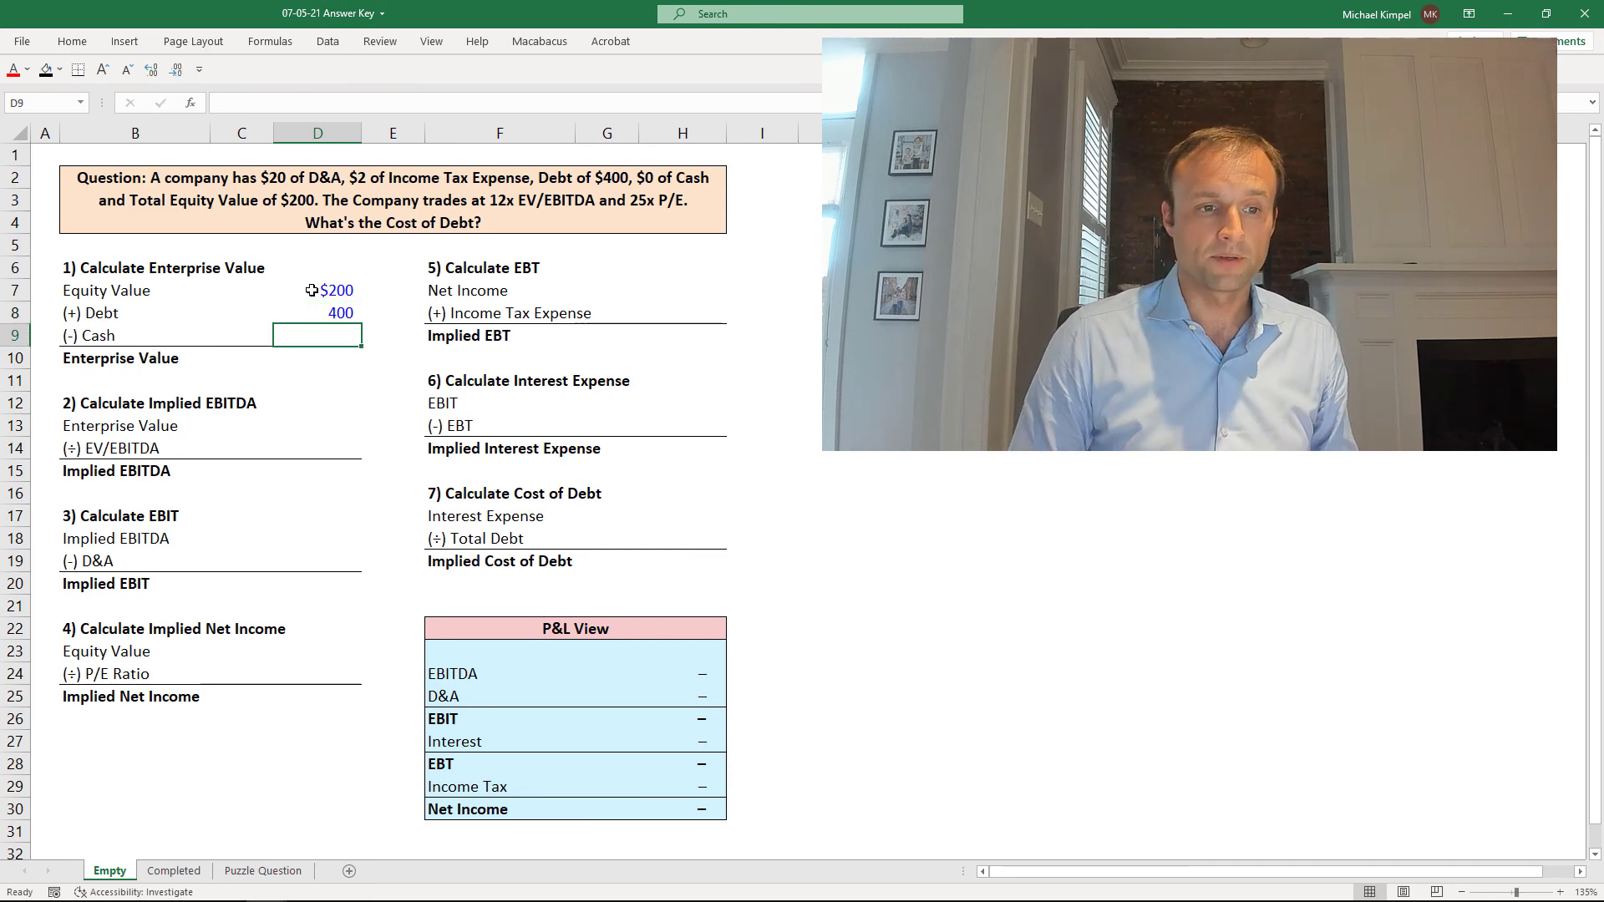
{"action": "key", "text": "Return"}
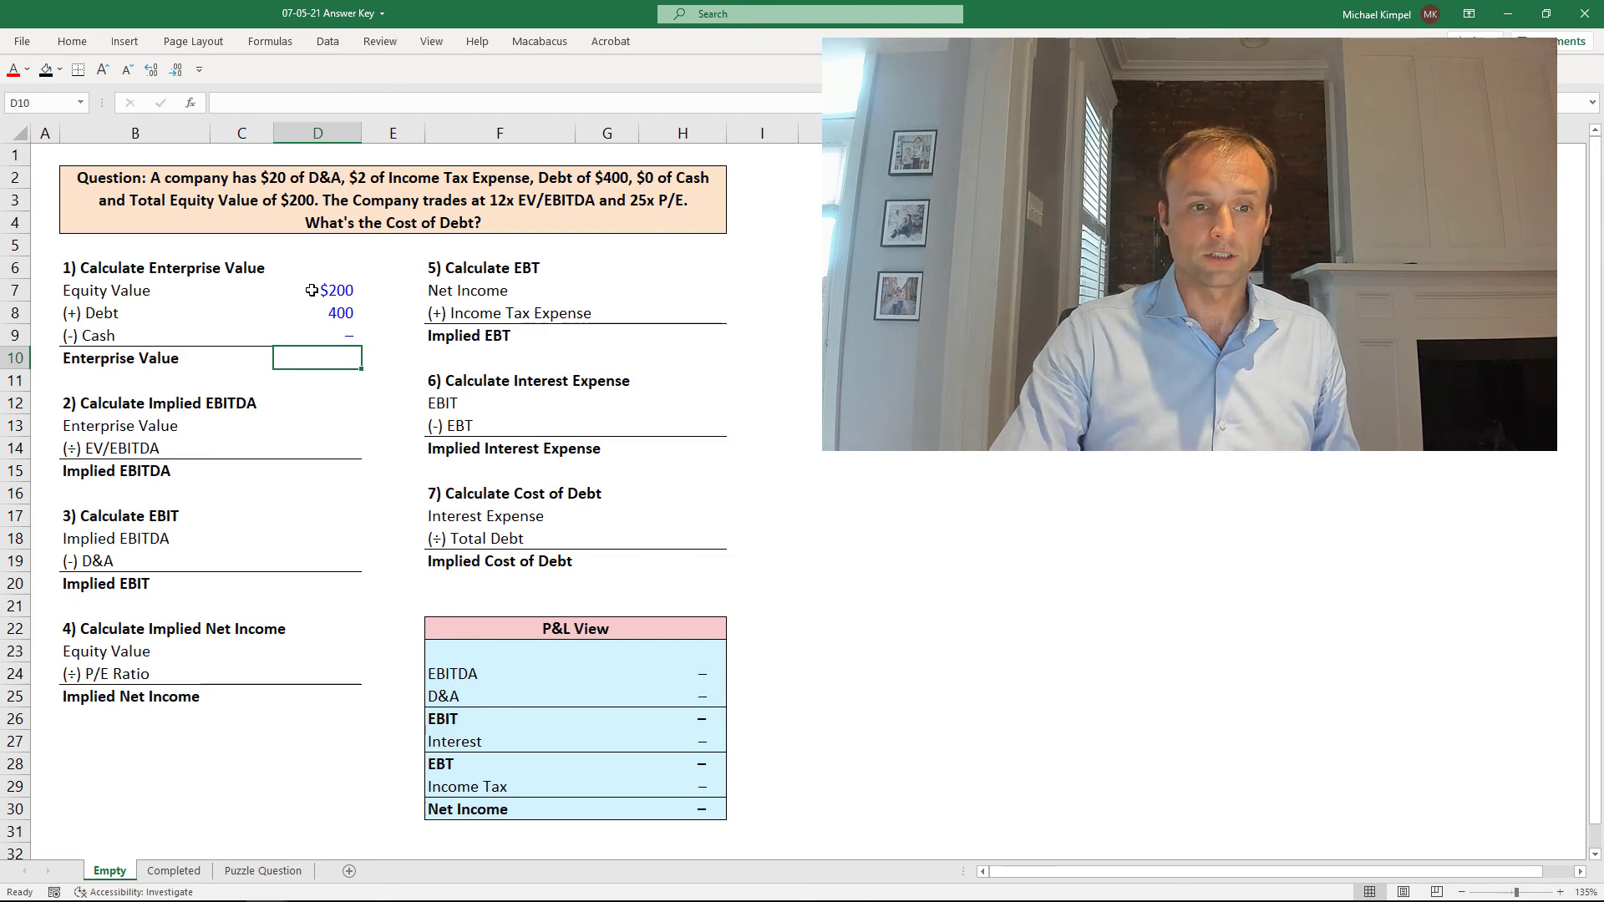
{"action": "mouse_move", "coordinate": [660, 351]}
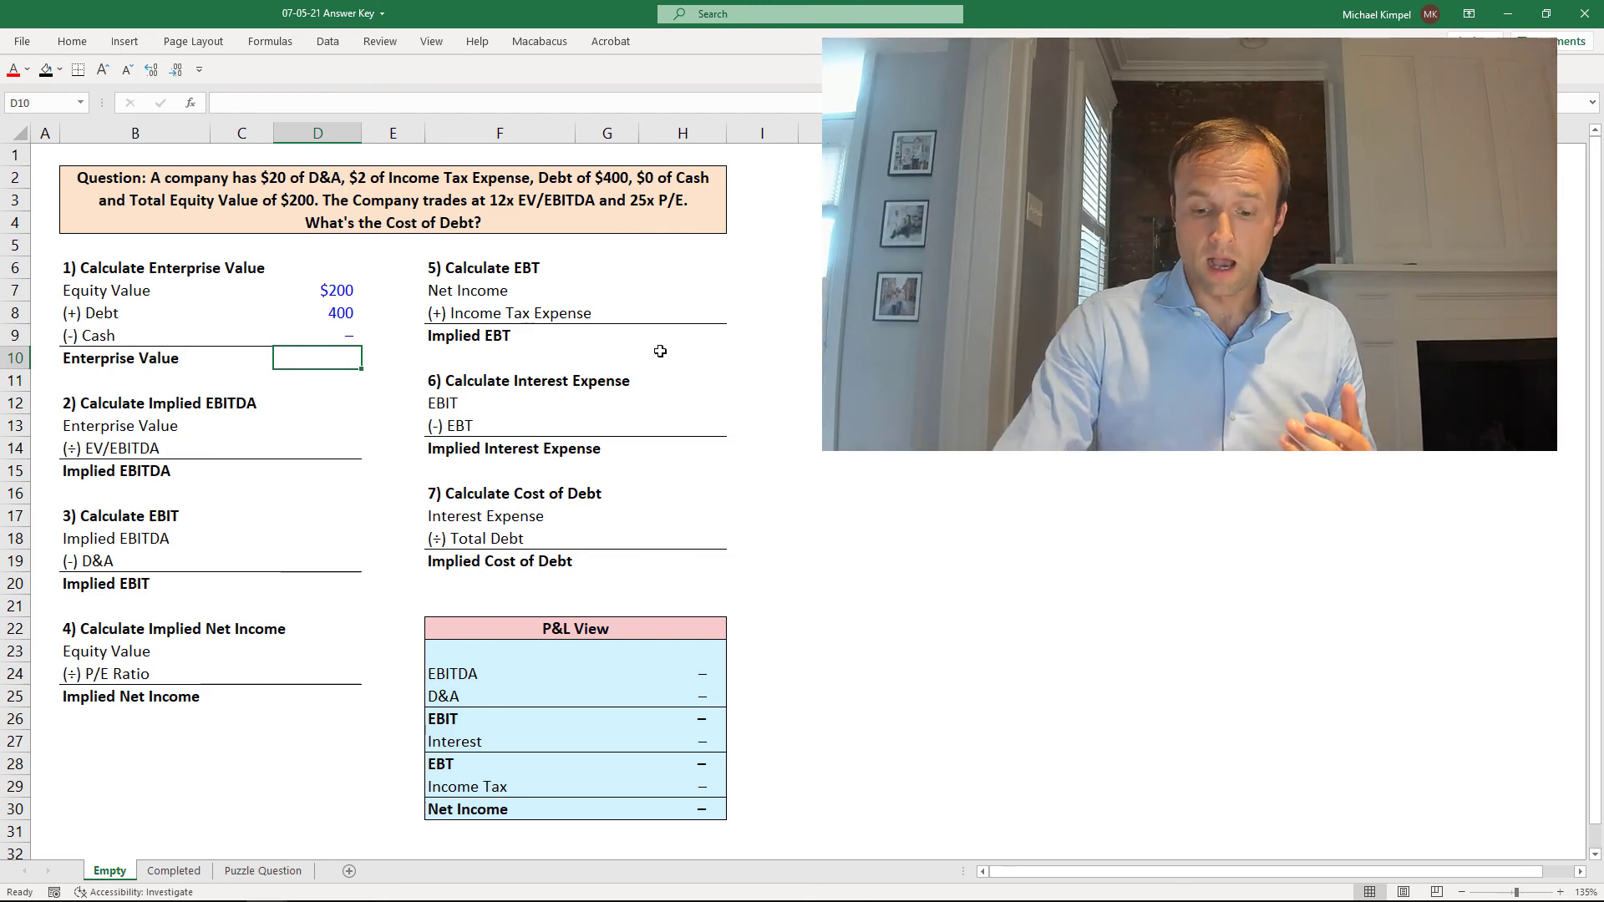
{"action": "type", "text": "=SUM(D7:D9)"}
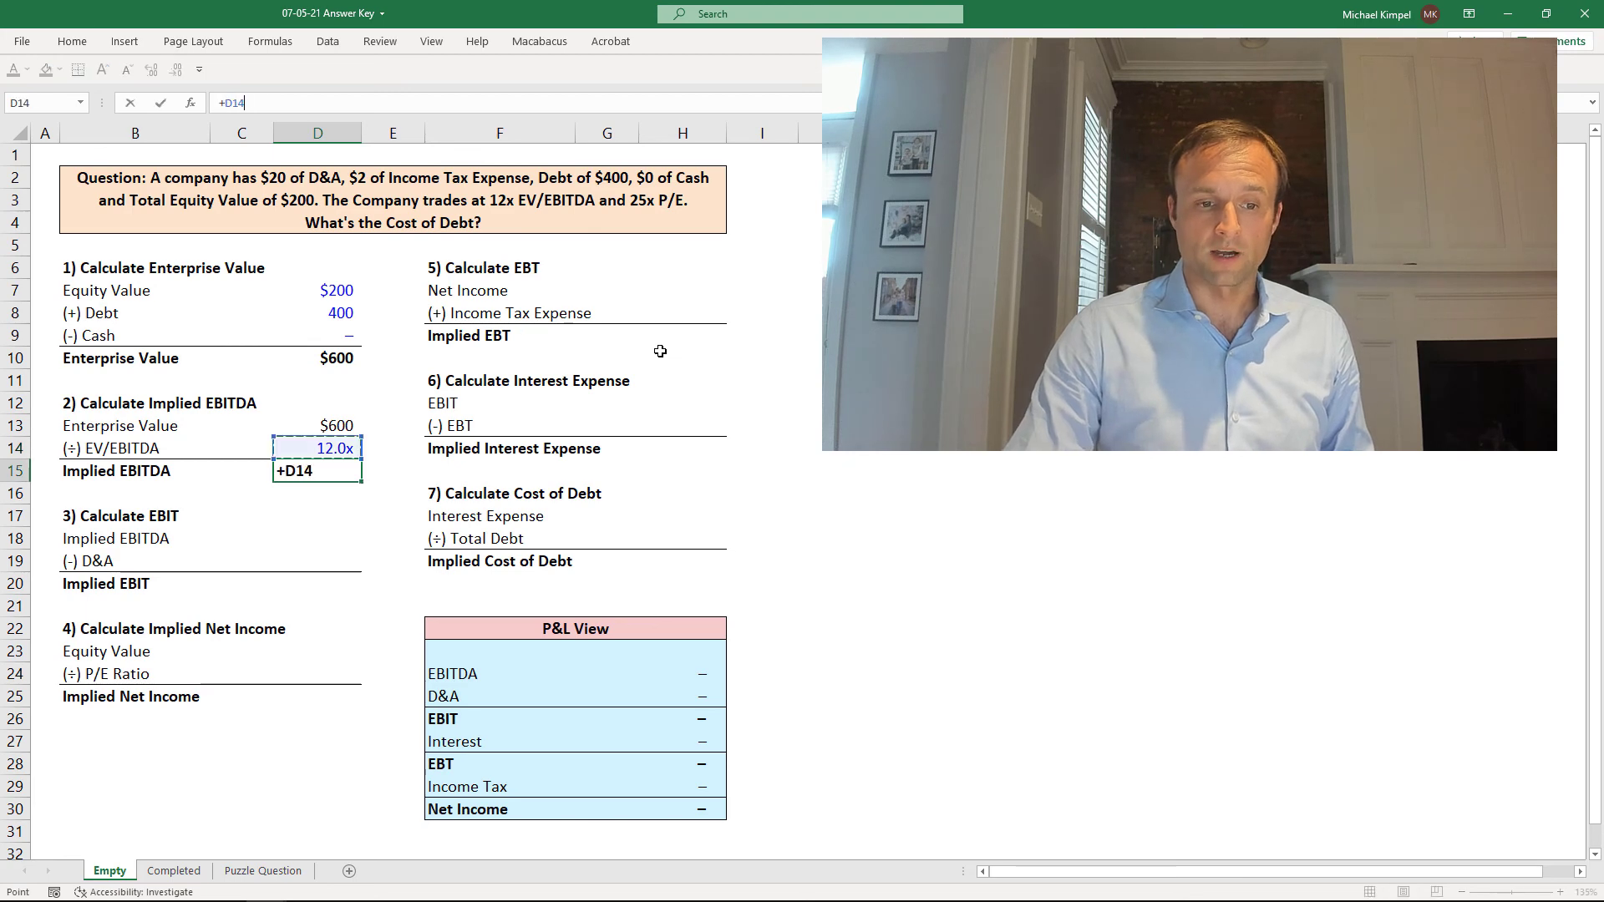
{"action": "key", "text": "Return"}
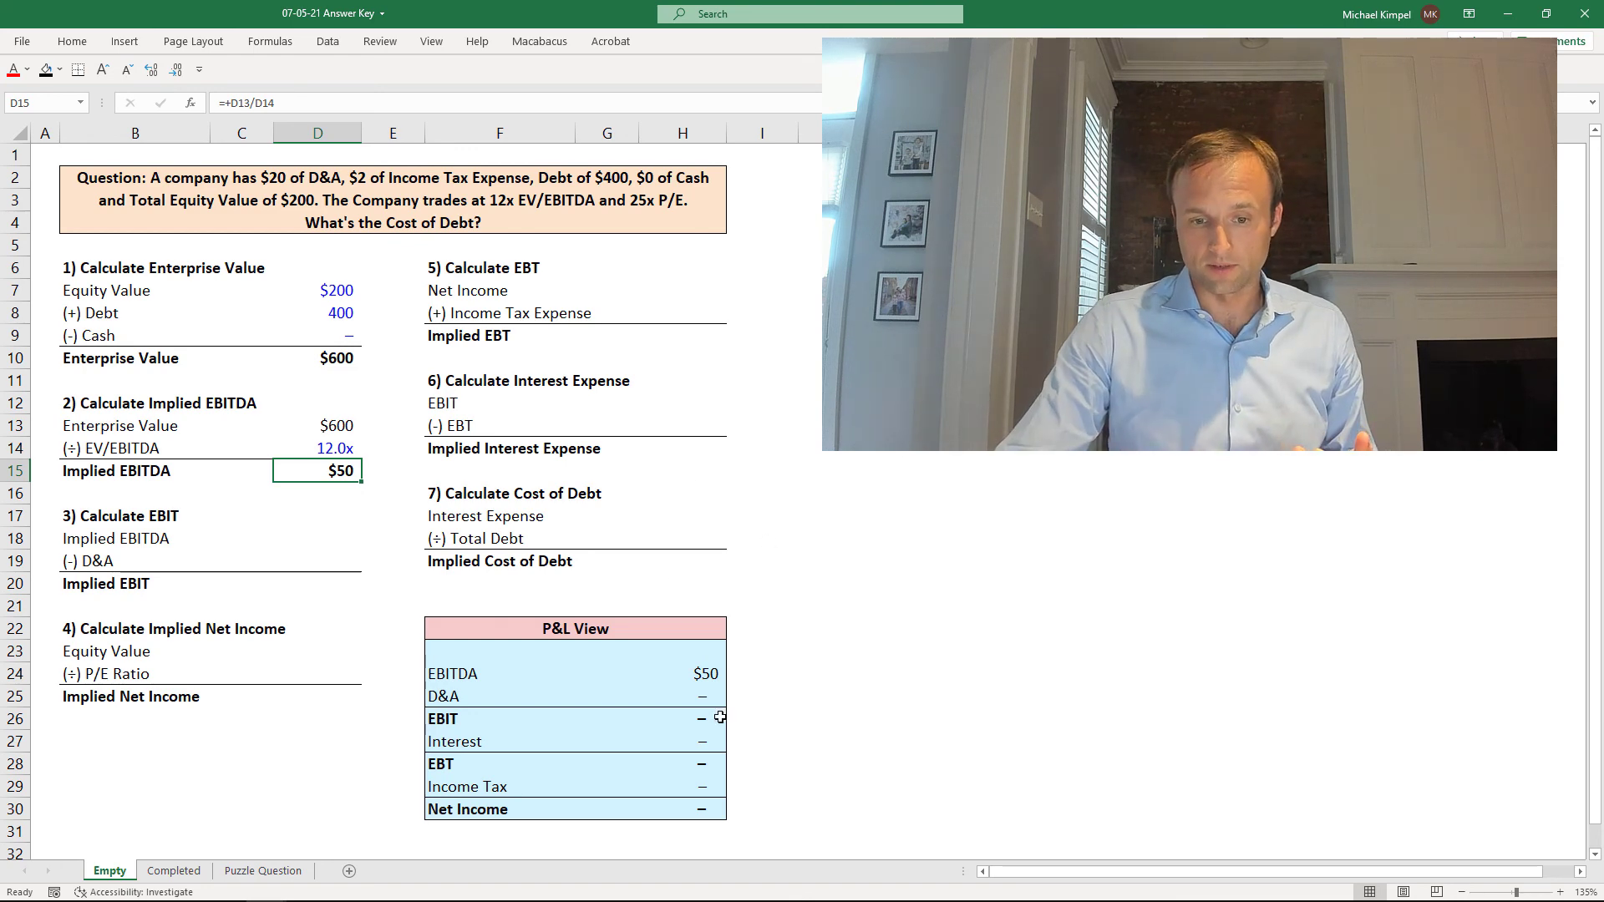
- Link D18 to the $50 EBITDA, enter -20 D&A in D19, and sum into D20
{"action": "left_click", "coordinate": [317, 538]}
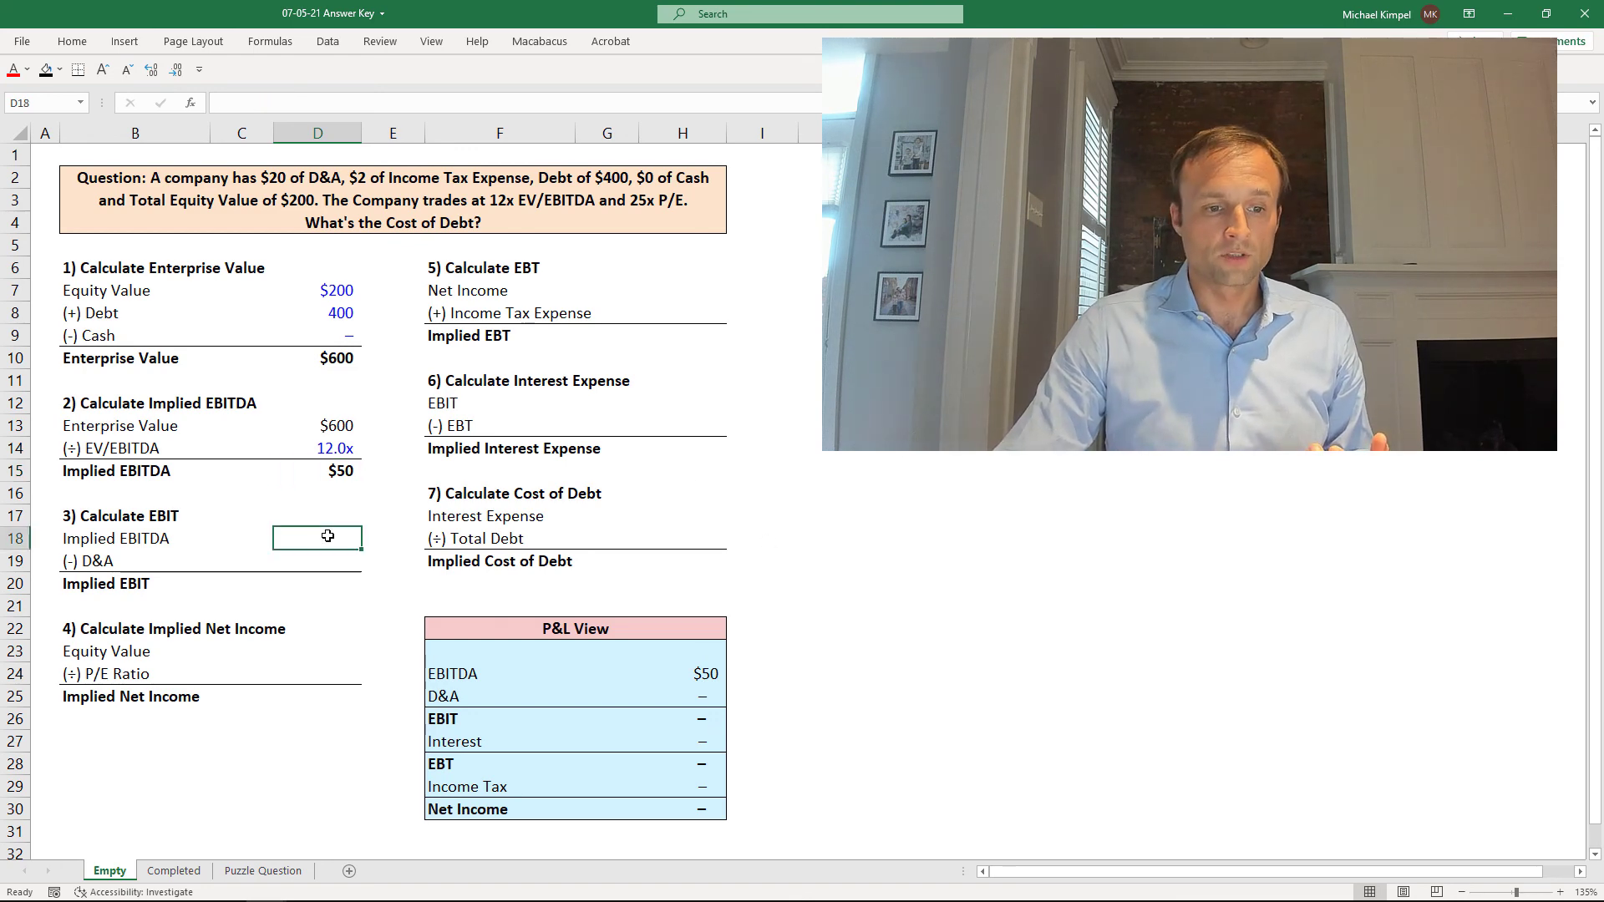
{"action": "type", "text": "+"}
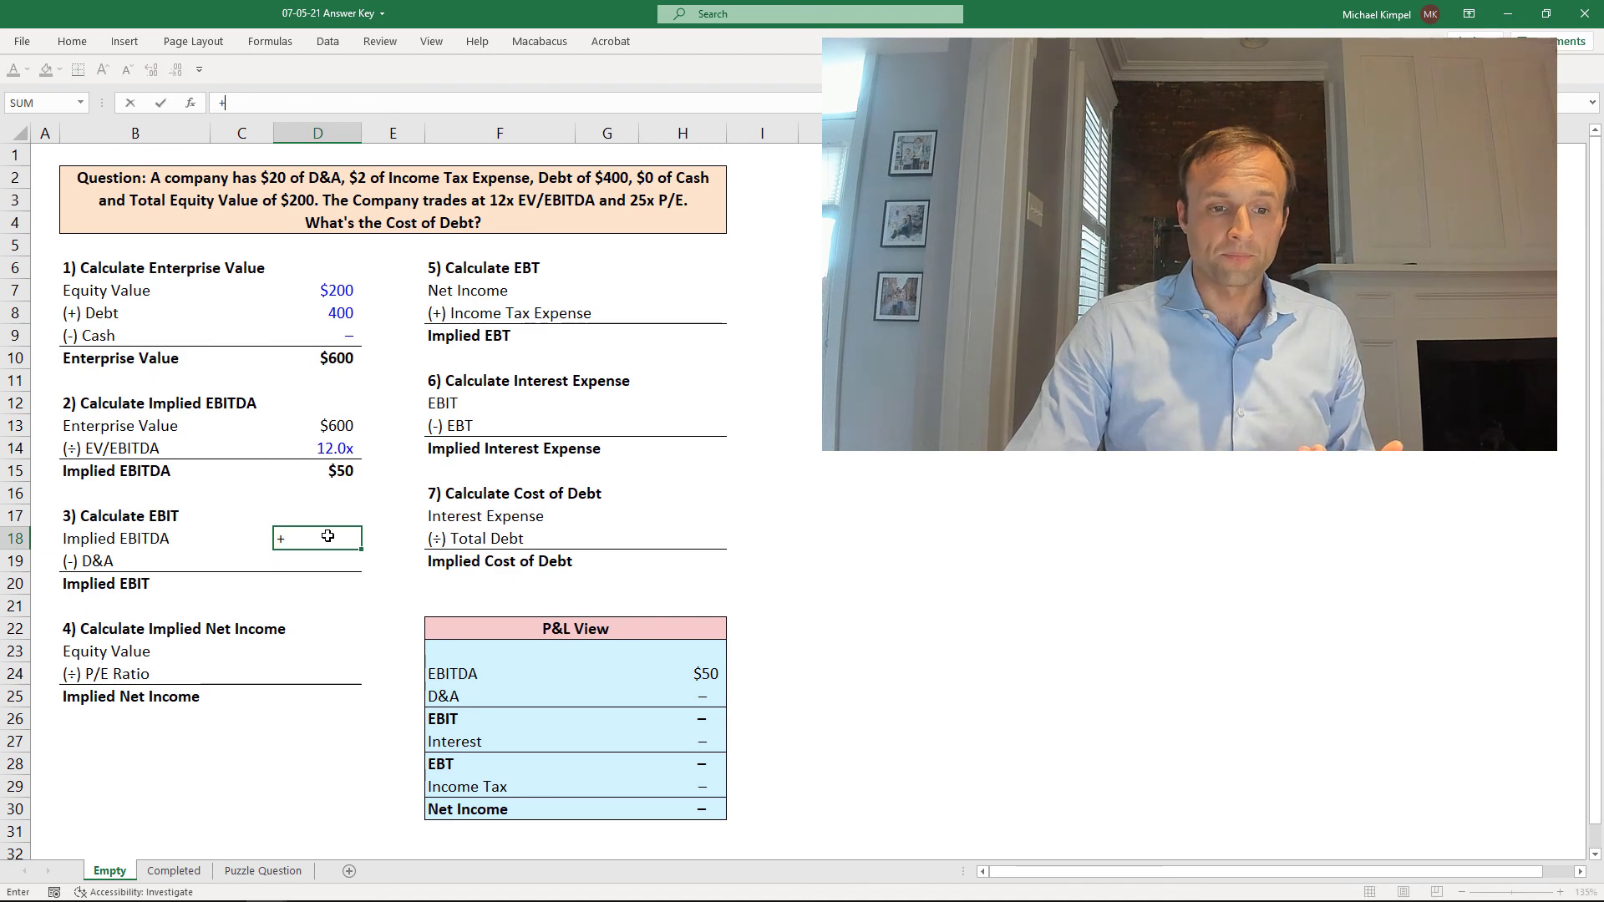
{"action": "key", "text": "Return"}
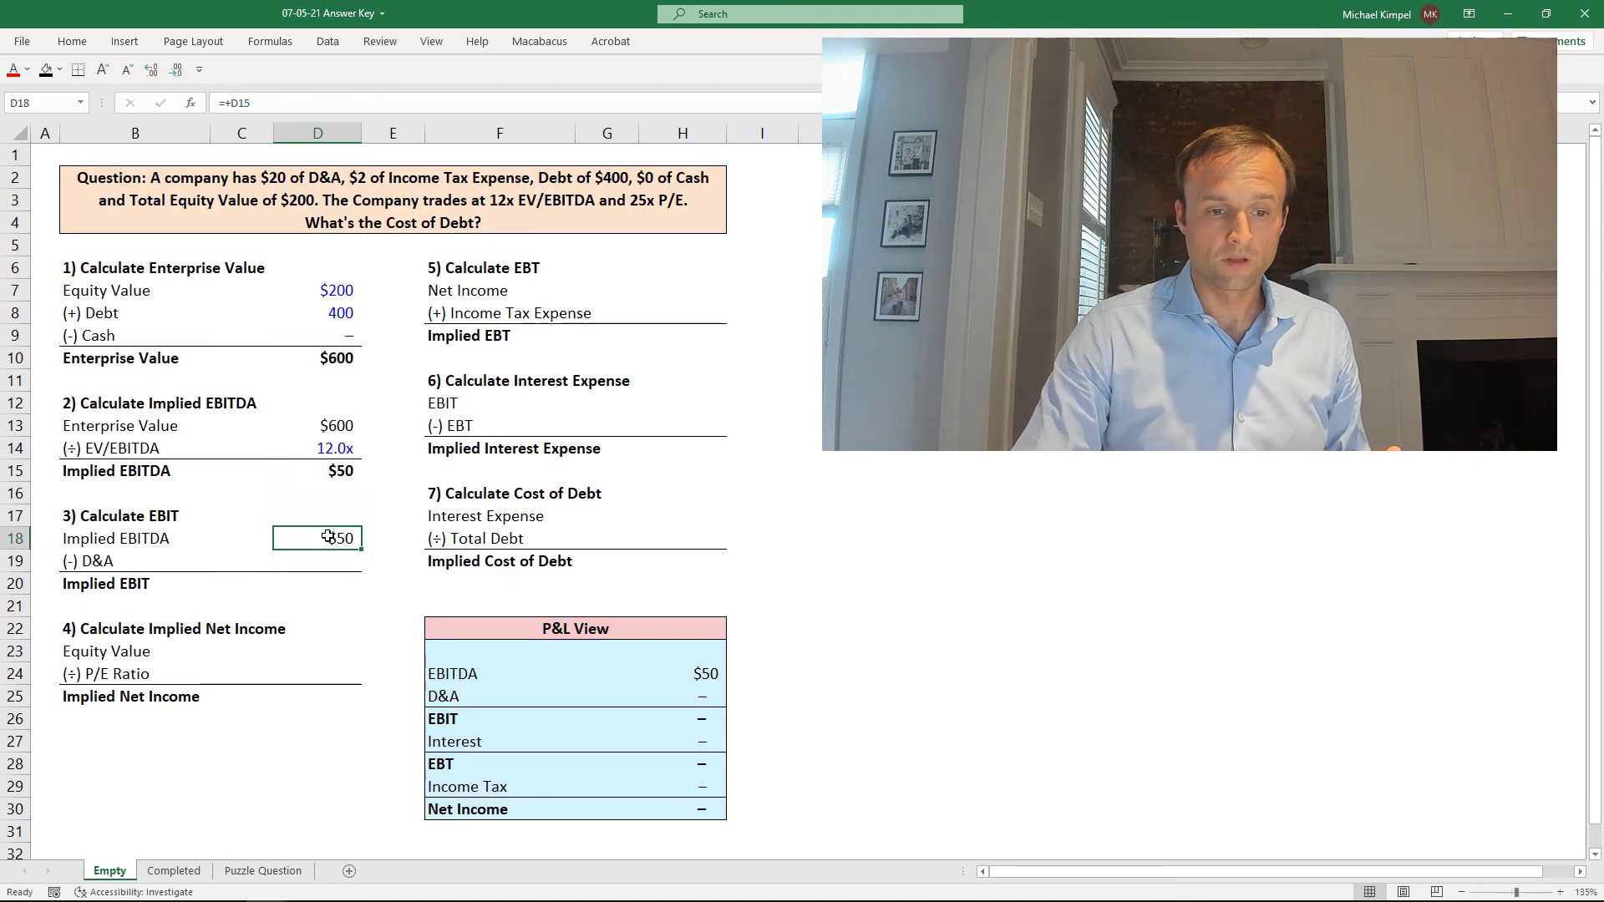
{"action": "left_click", "coordinate": [318, 561]}
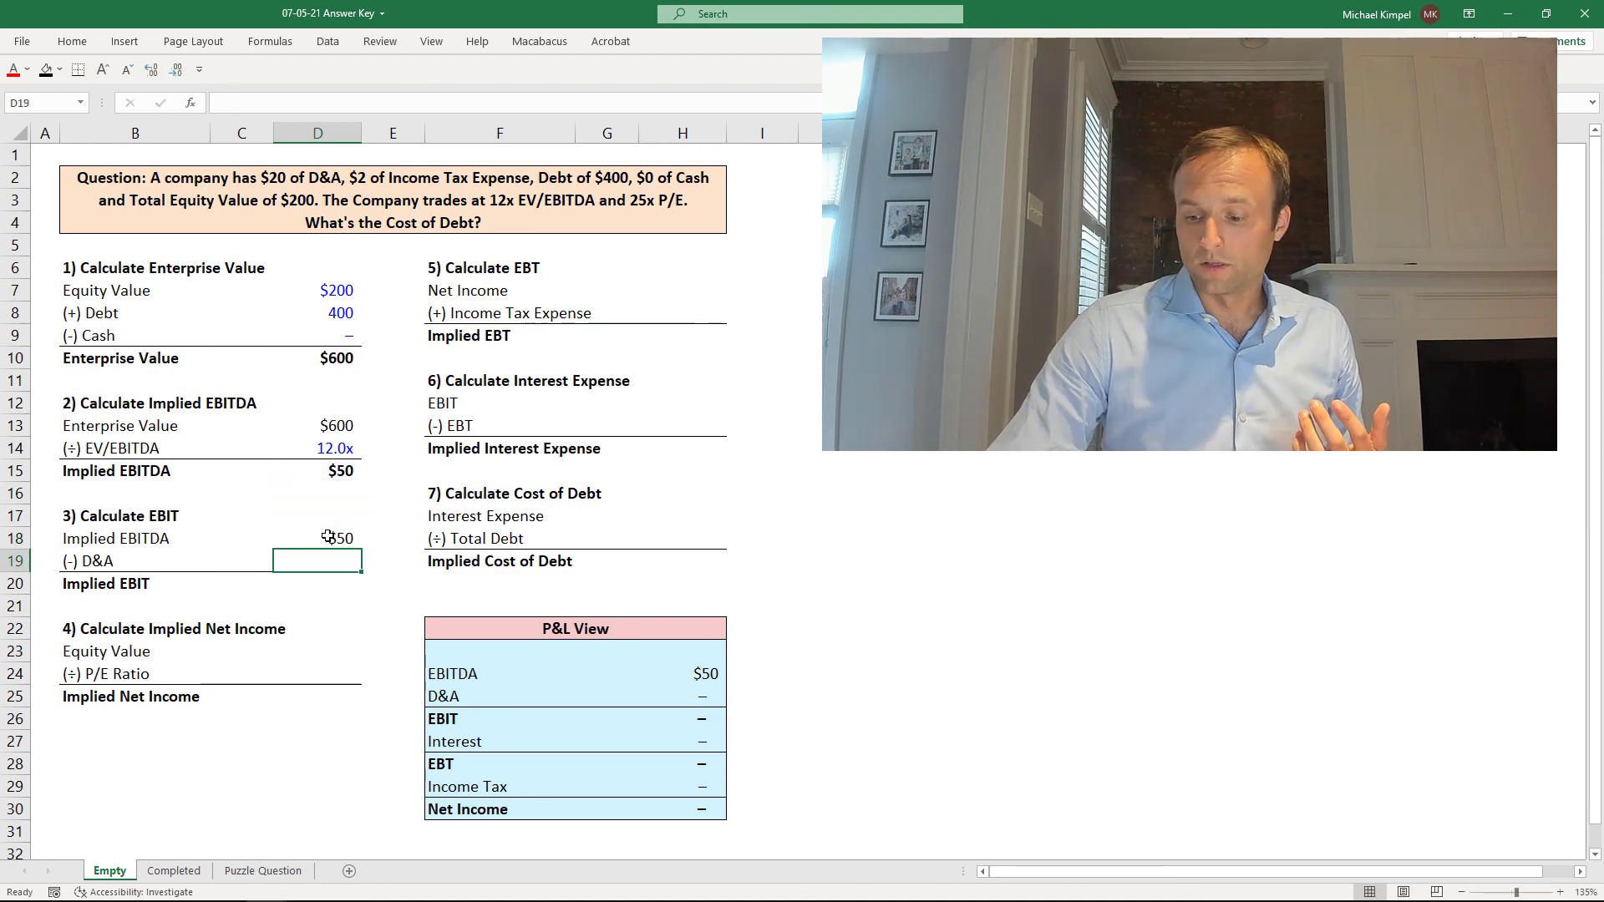
{"action": "type", "text": "-20"}
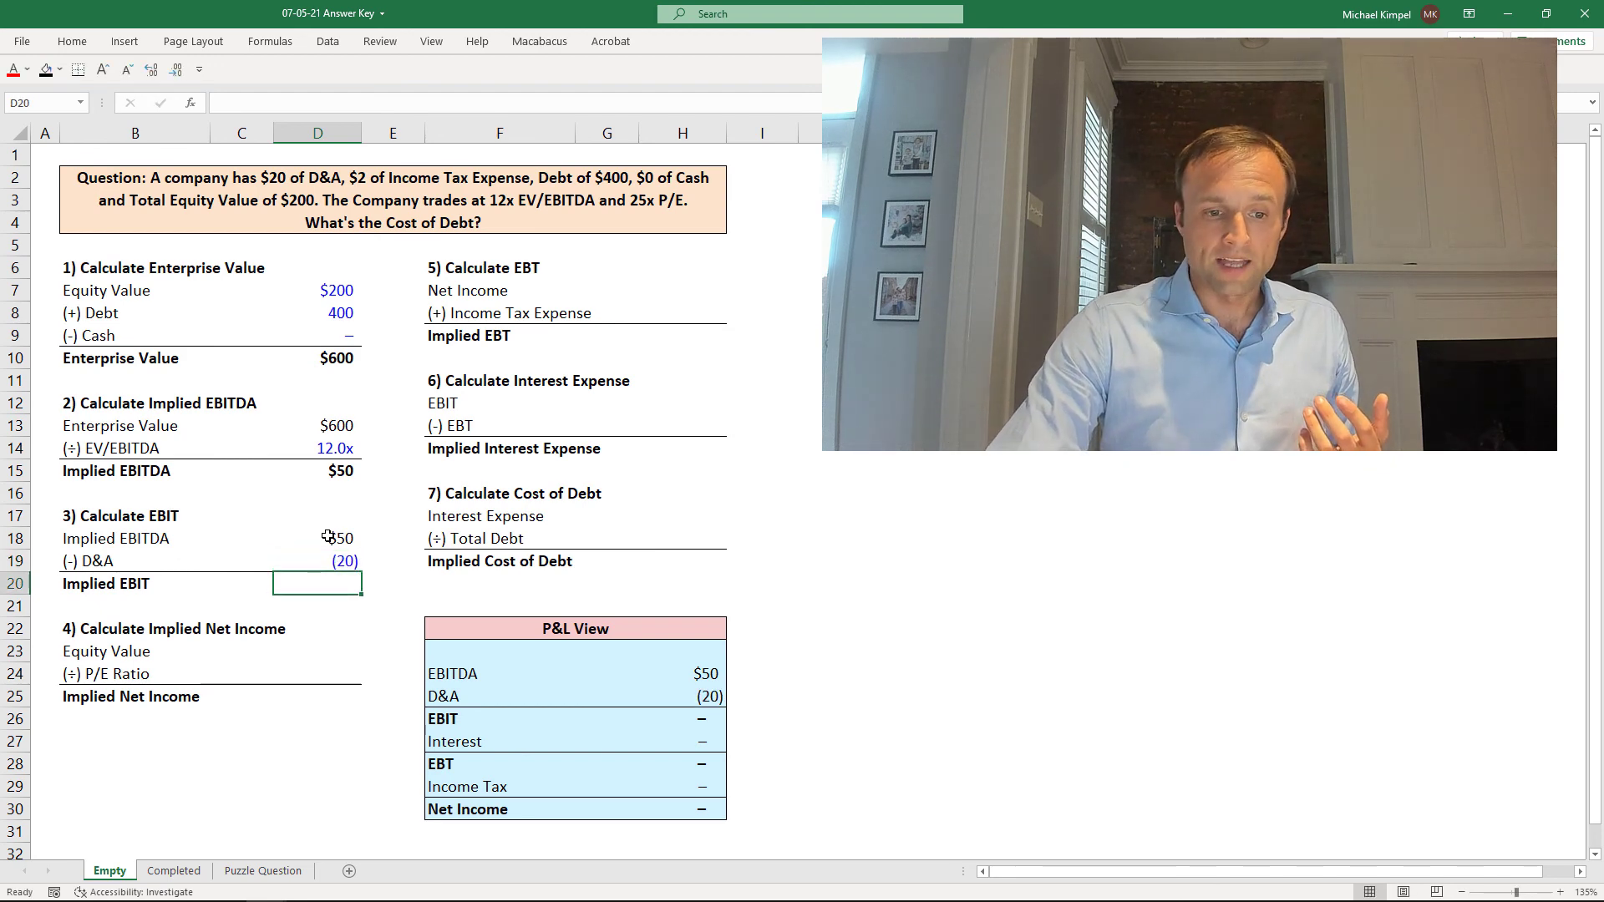
{"action": "type", "text": "=SUM(D18:D19)"}
{"action": "left_click", "coordinate": [317, 652]}
{"action": "type", "text": "+D7"}
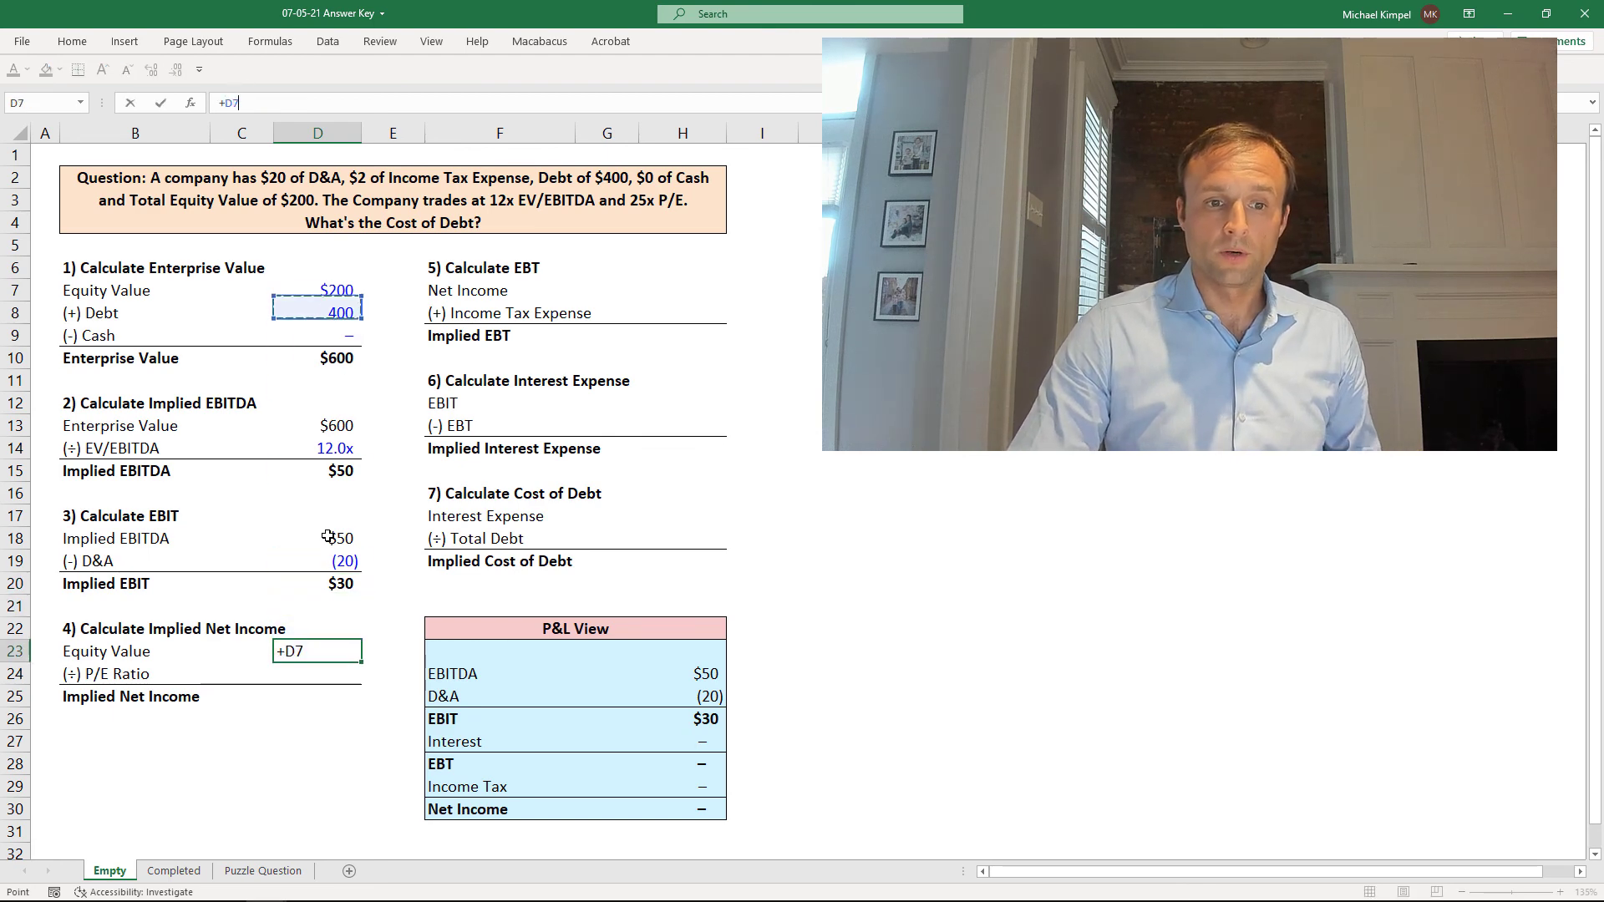
- Link D23 to the $200 equity value, use a 25x P/E, and divide for $8
{"action": "key", "text": "Return"}
{"action": "type", "text": "+D23/D24"}
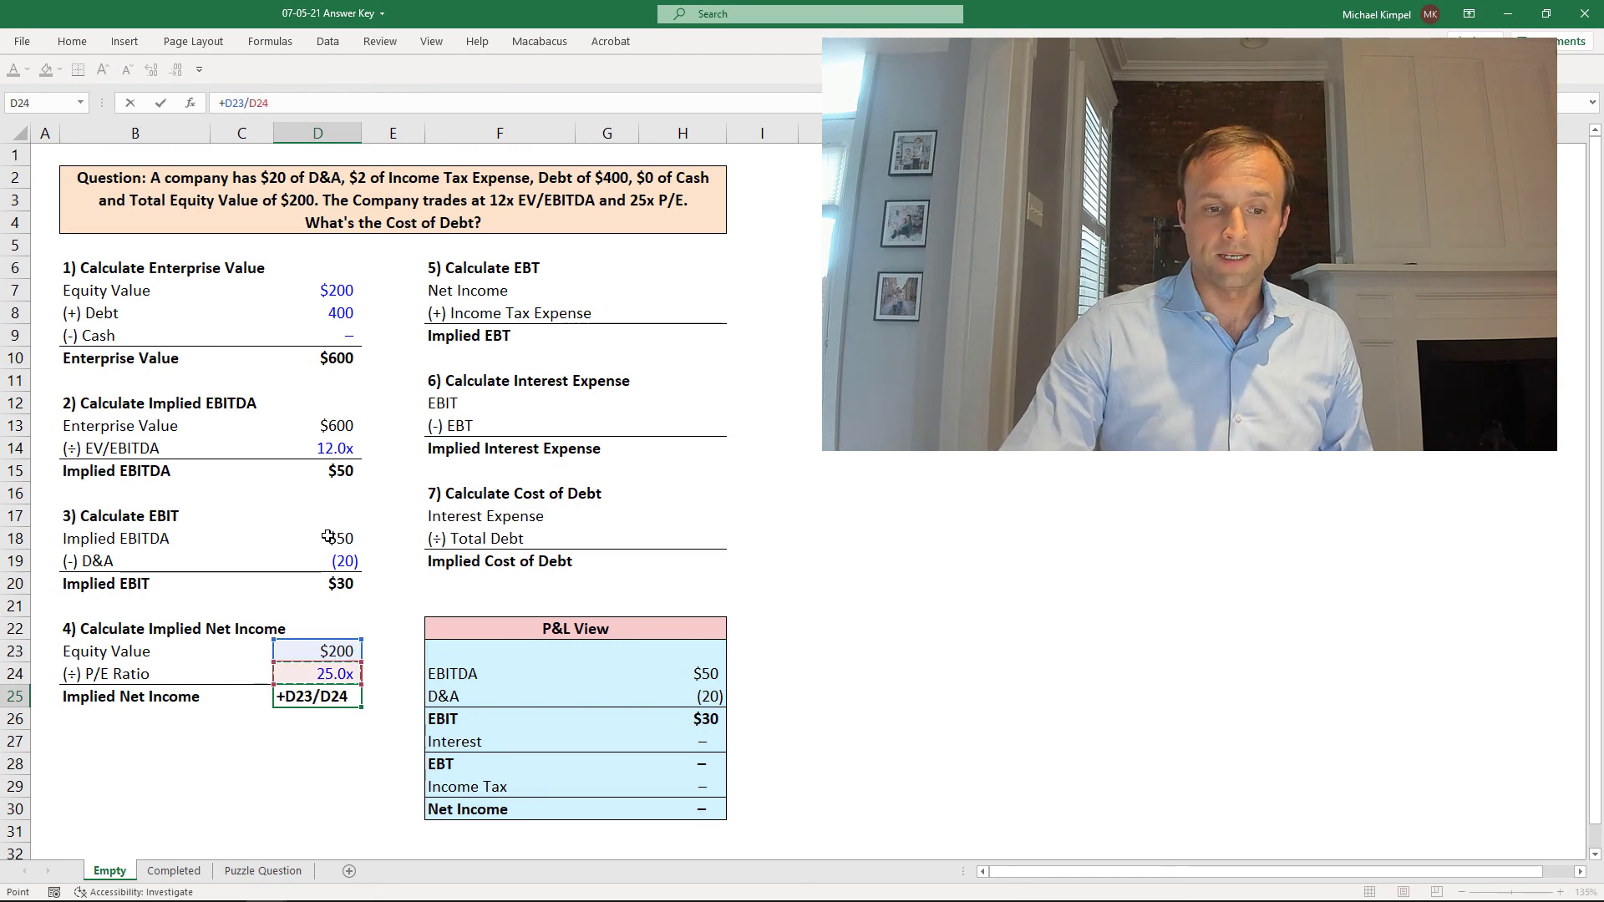
{"action": "key", "text": "Return"}
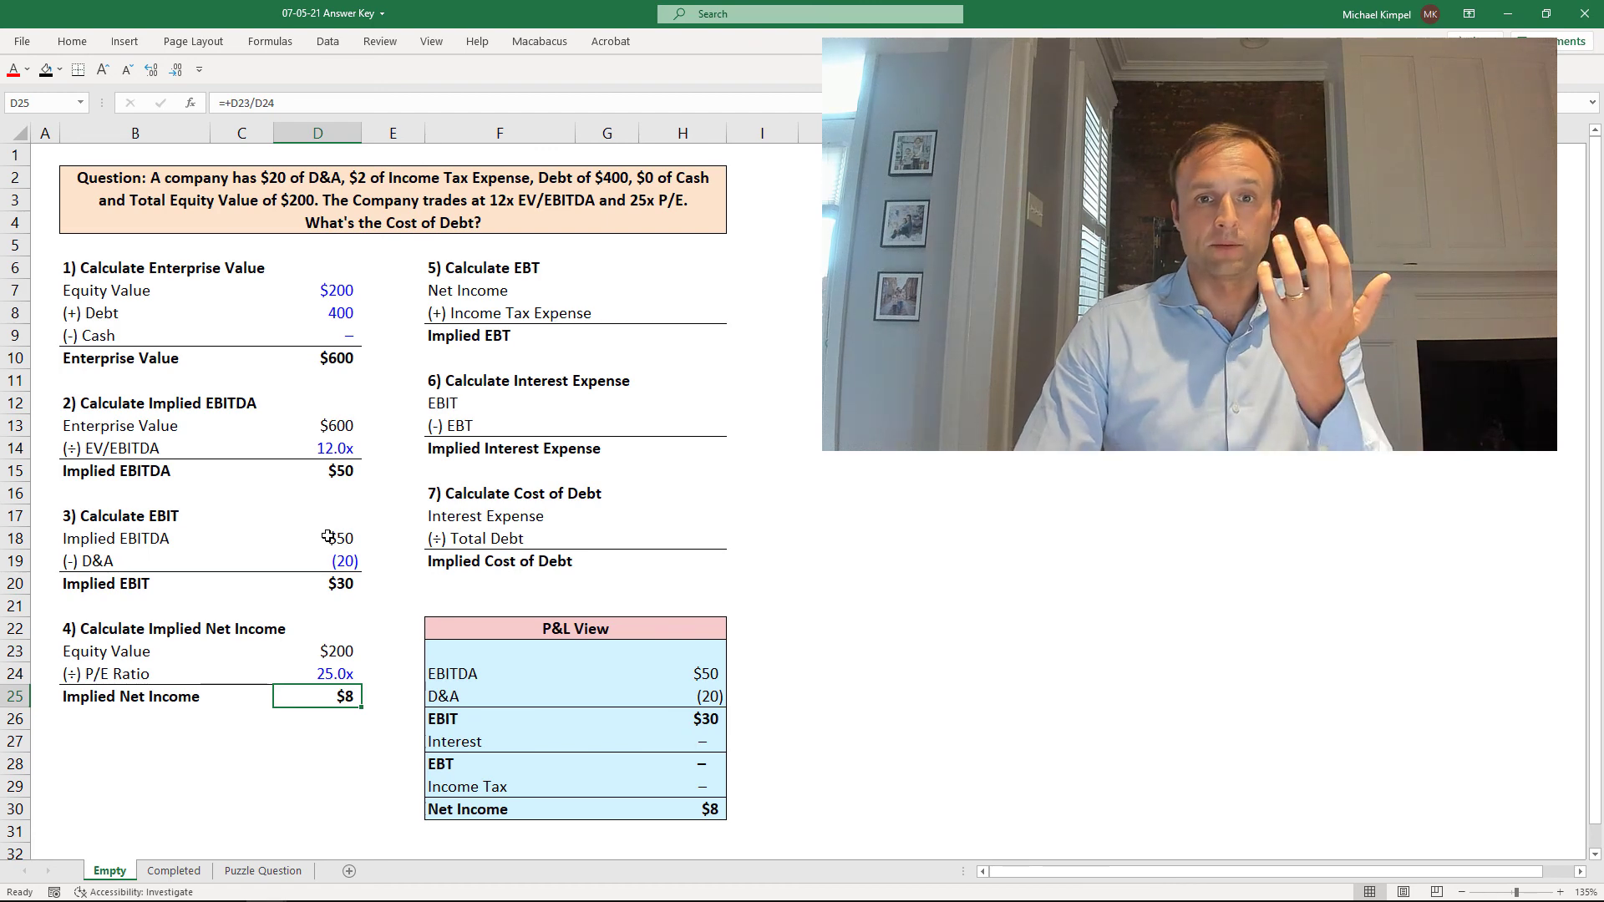
{"action": "left_click", "coordinate": [427, 696]}
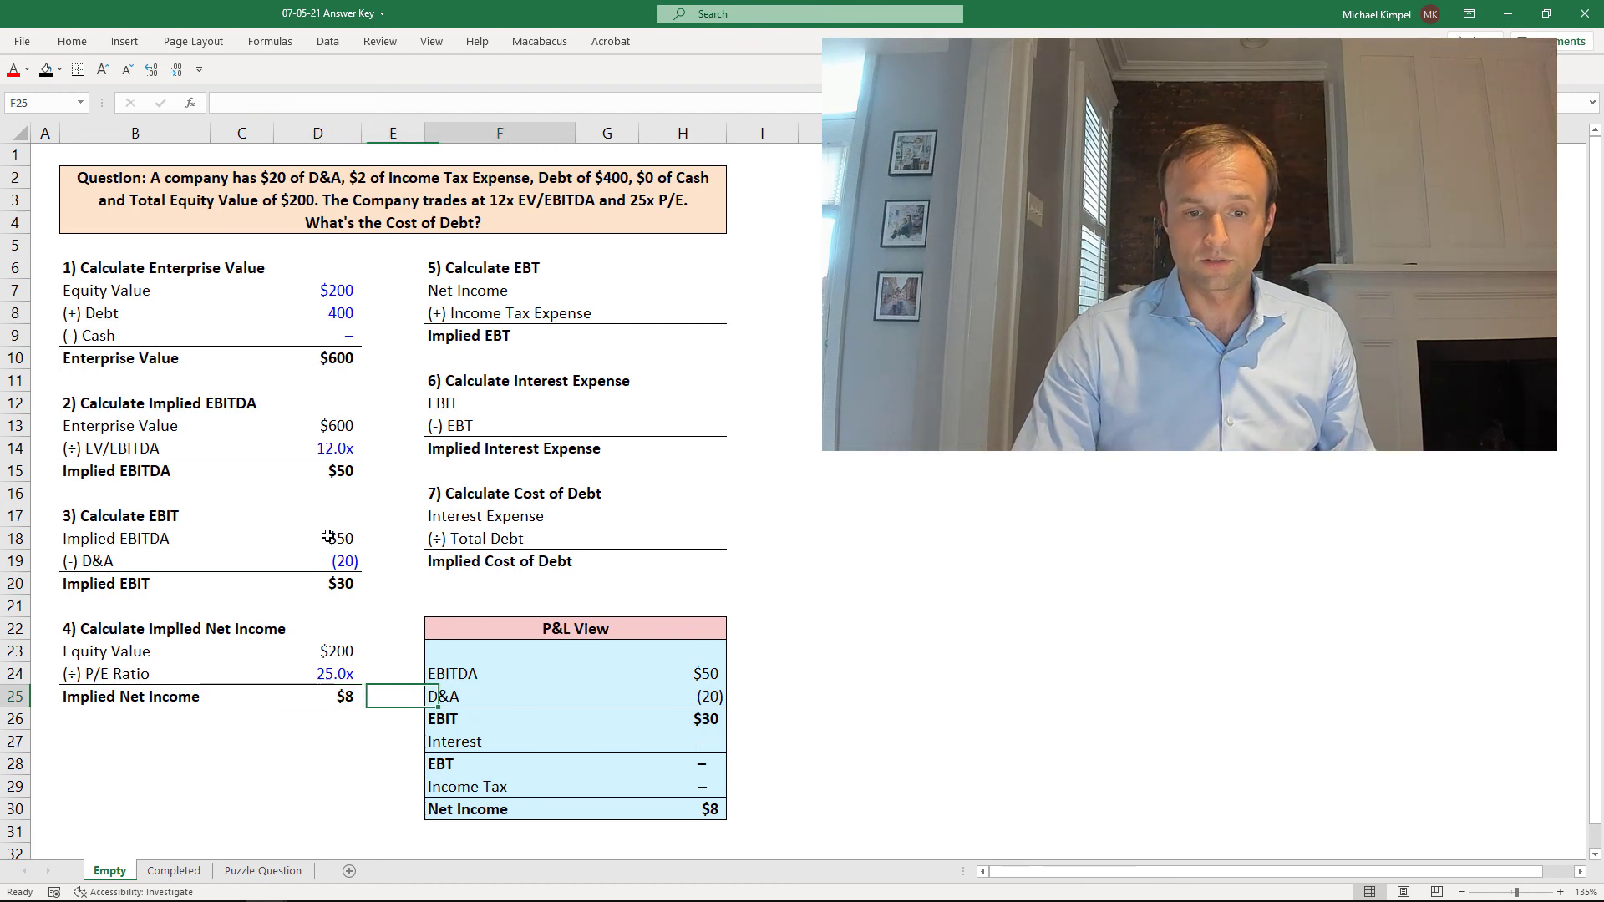
- Link H7 to the $8 net income, enter 2 tax in H8, and sum into H9
{"action": "left_click", "coordinate": [682, 290]}
{"action": "type", "text": "+D8"}
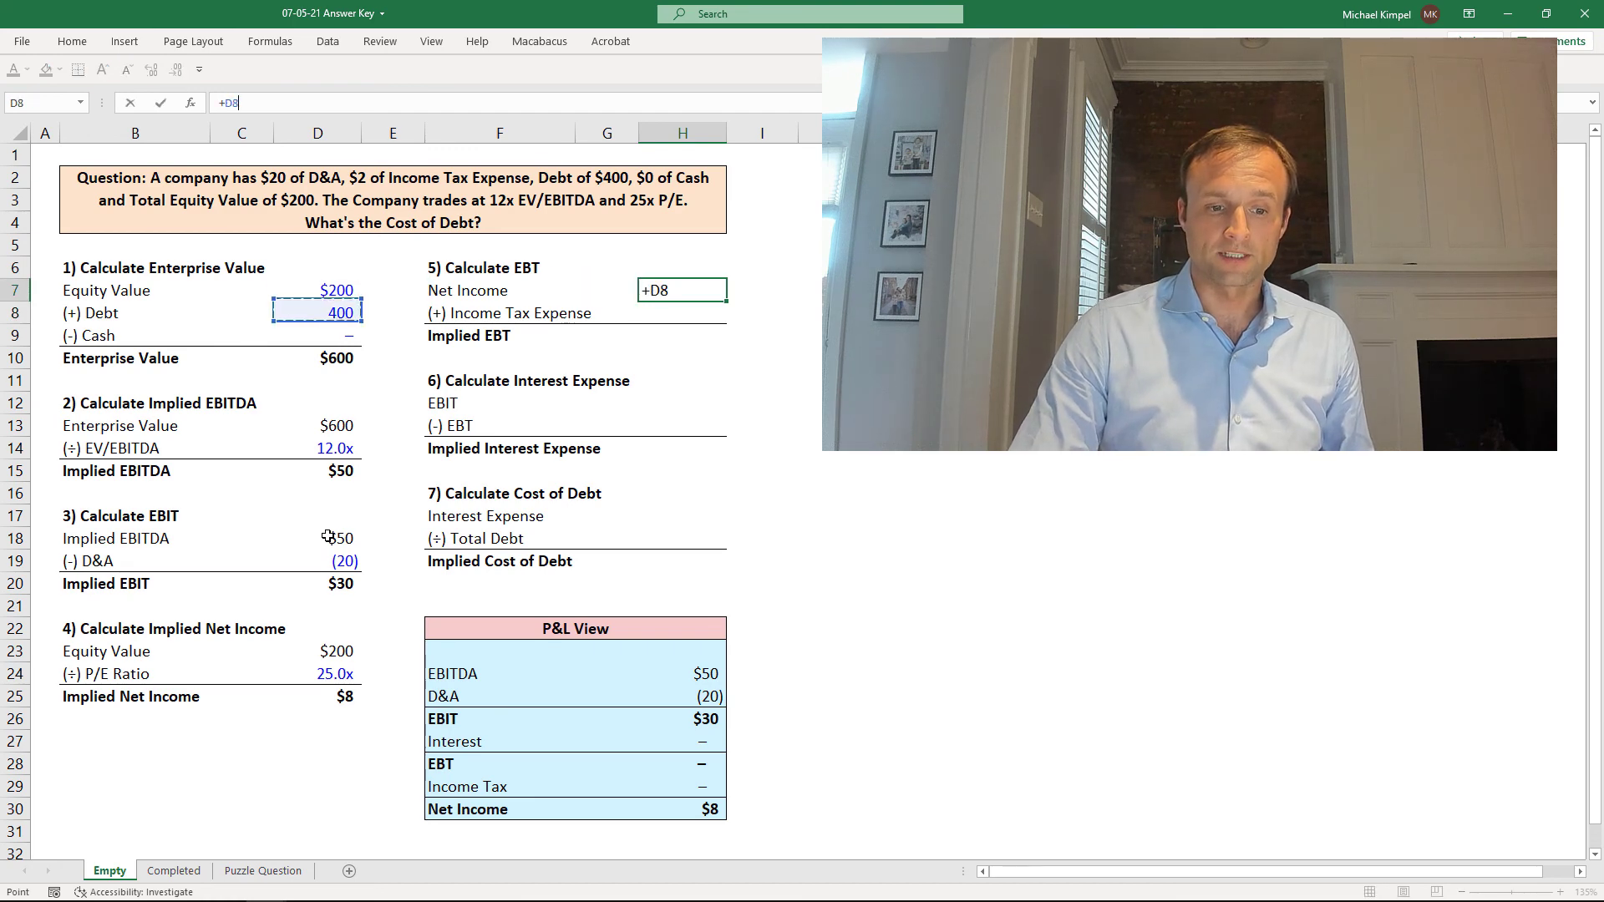
{"action": "left_click", "coordinate": [318, 697]}
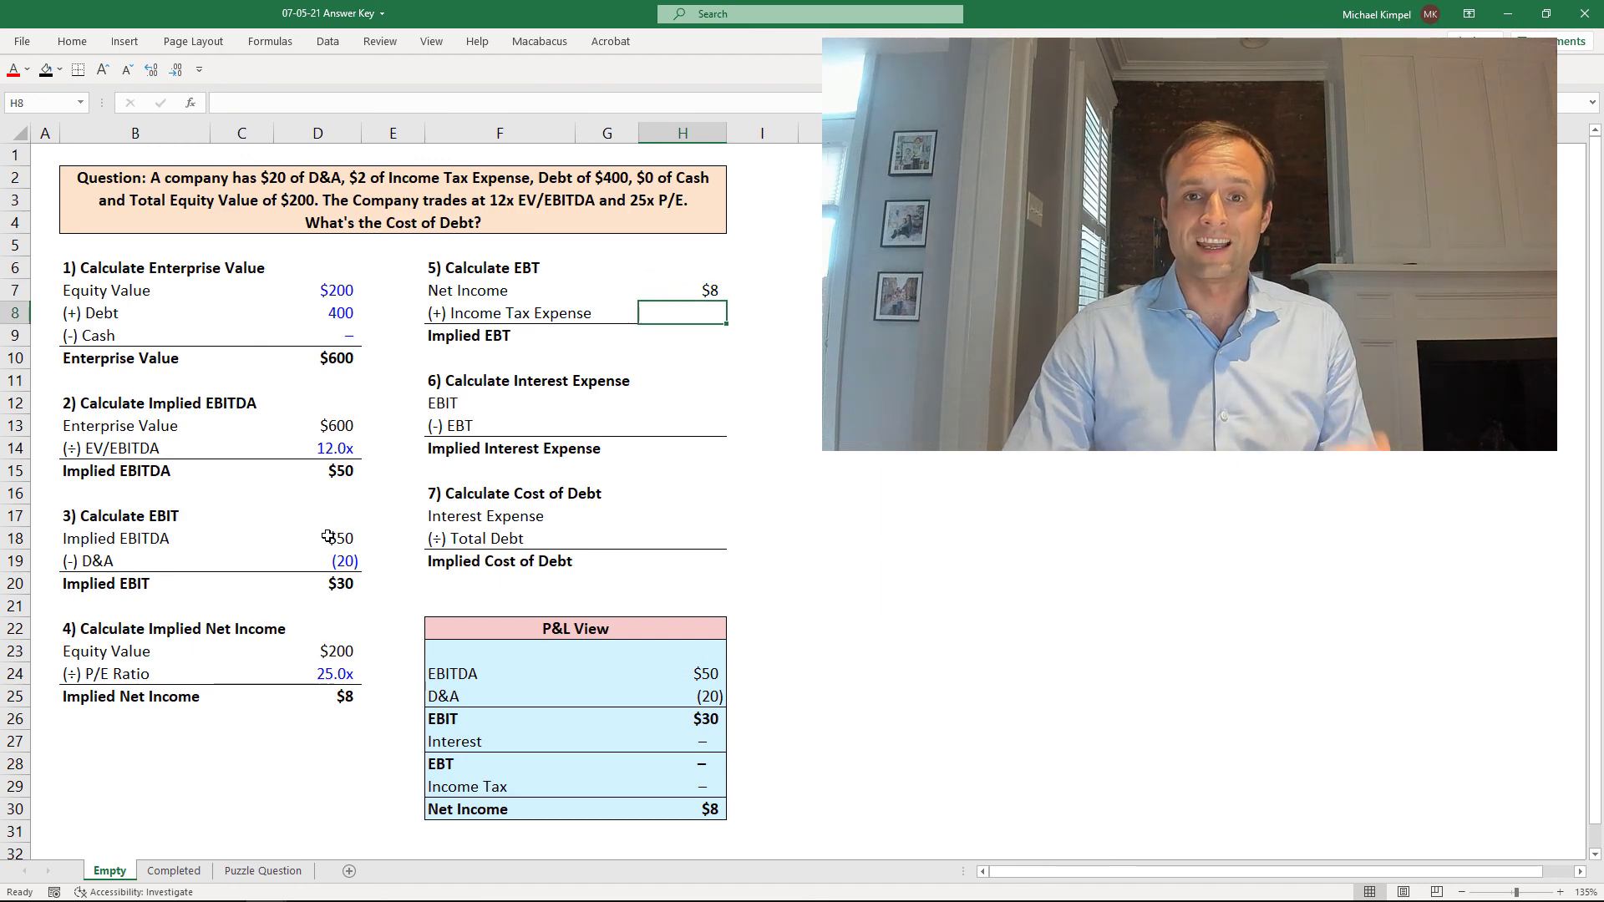
{"action": "type", "text": "2"}
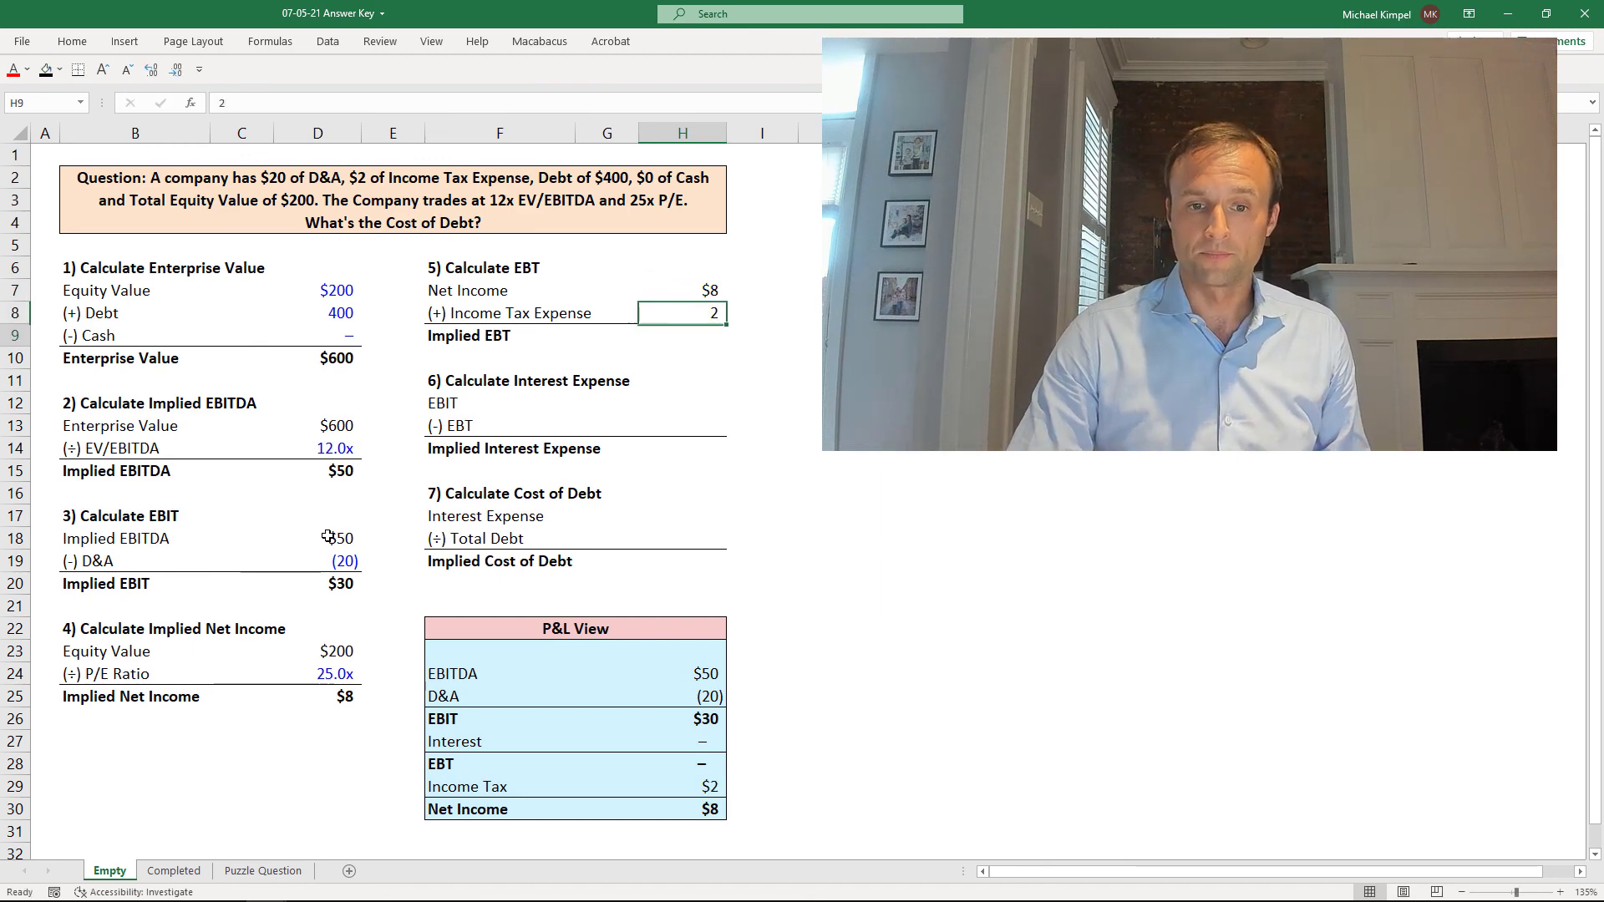
{"action": "left_click", "coordinate": [683, 336]}
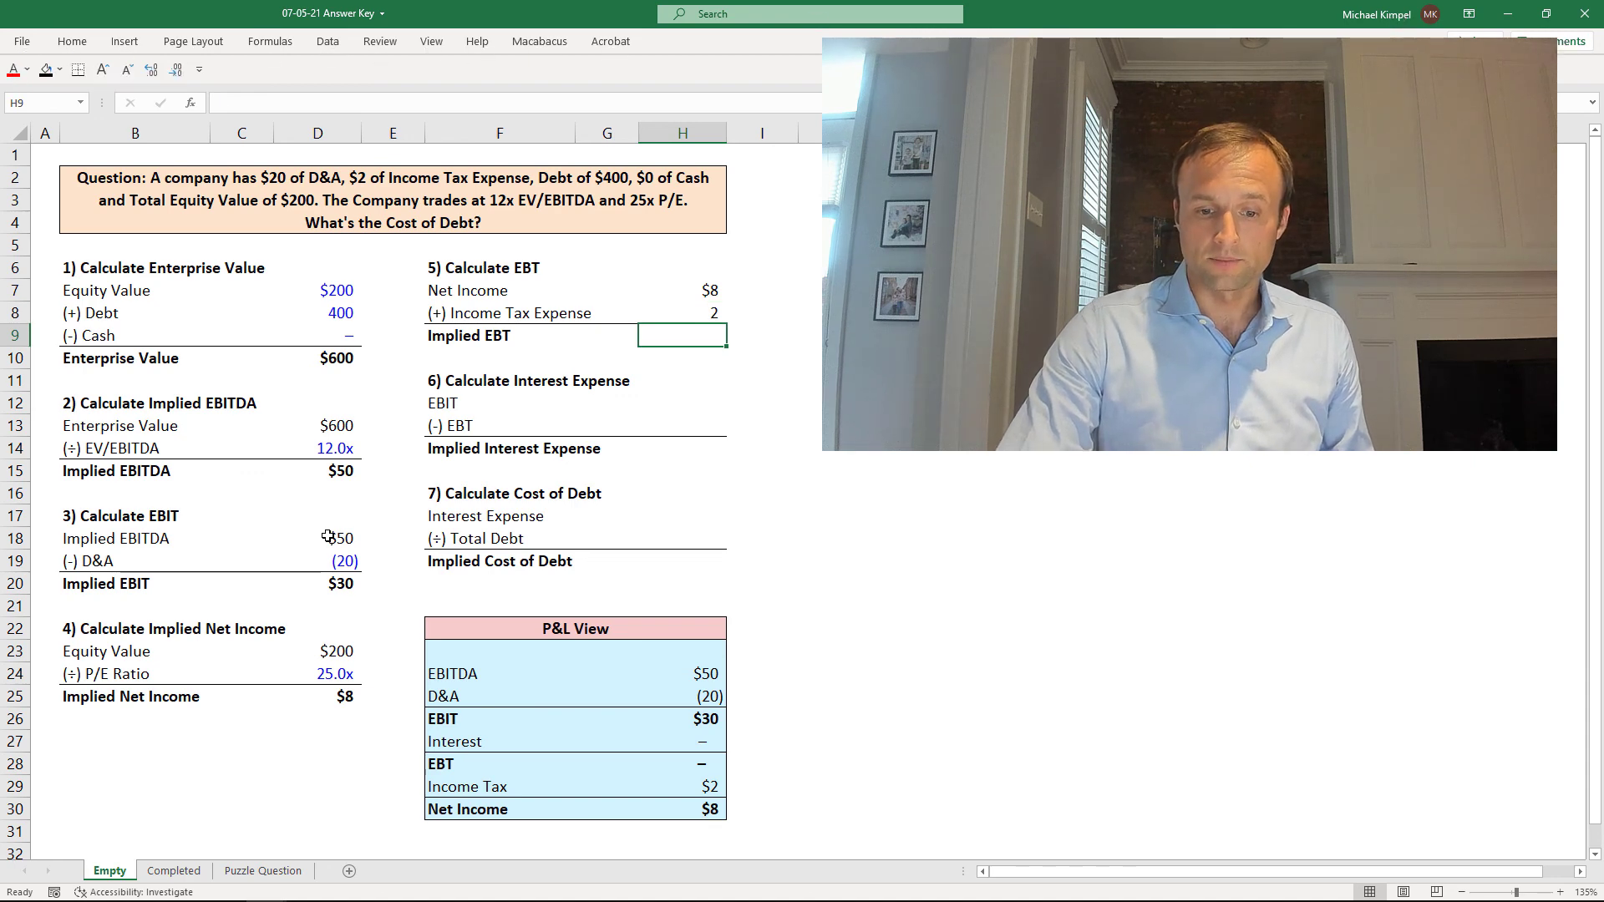
{"action": "type", "text": "=SUM(H7:H8)"}
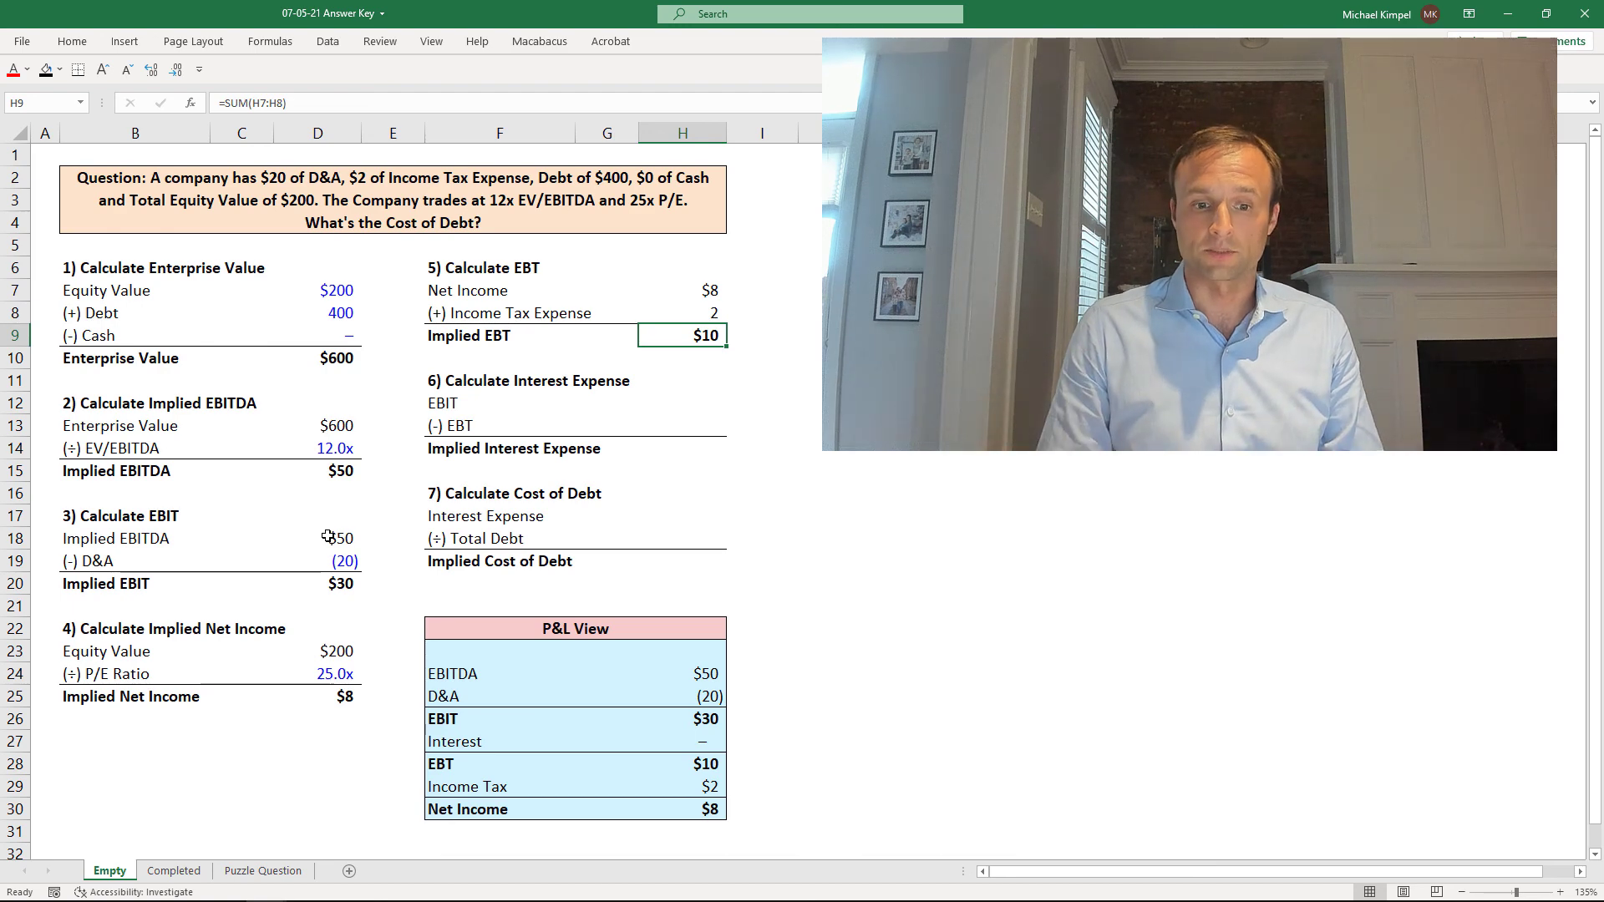
- Link the $30 EBIT in H12 and subtract the $10 EBT for $20 interest
{"action": "left_click", "coordinate": [683, 402]}
{"action": "type", "text": "=+D20"}
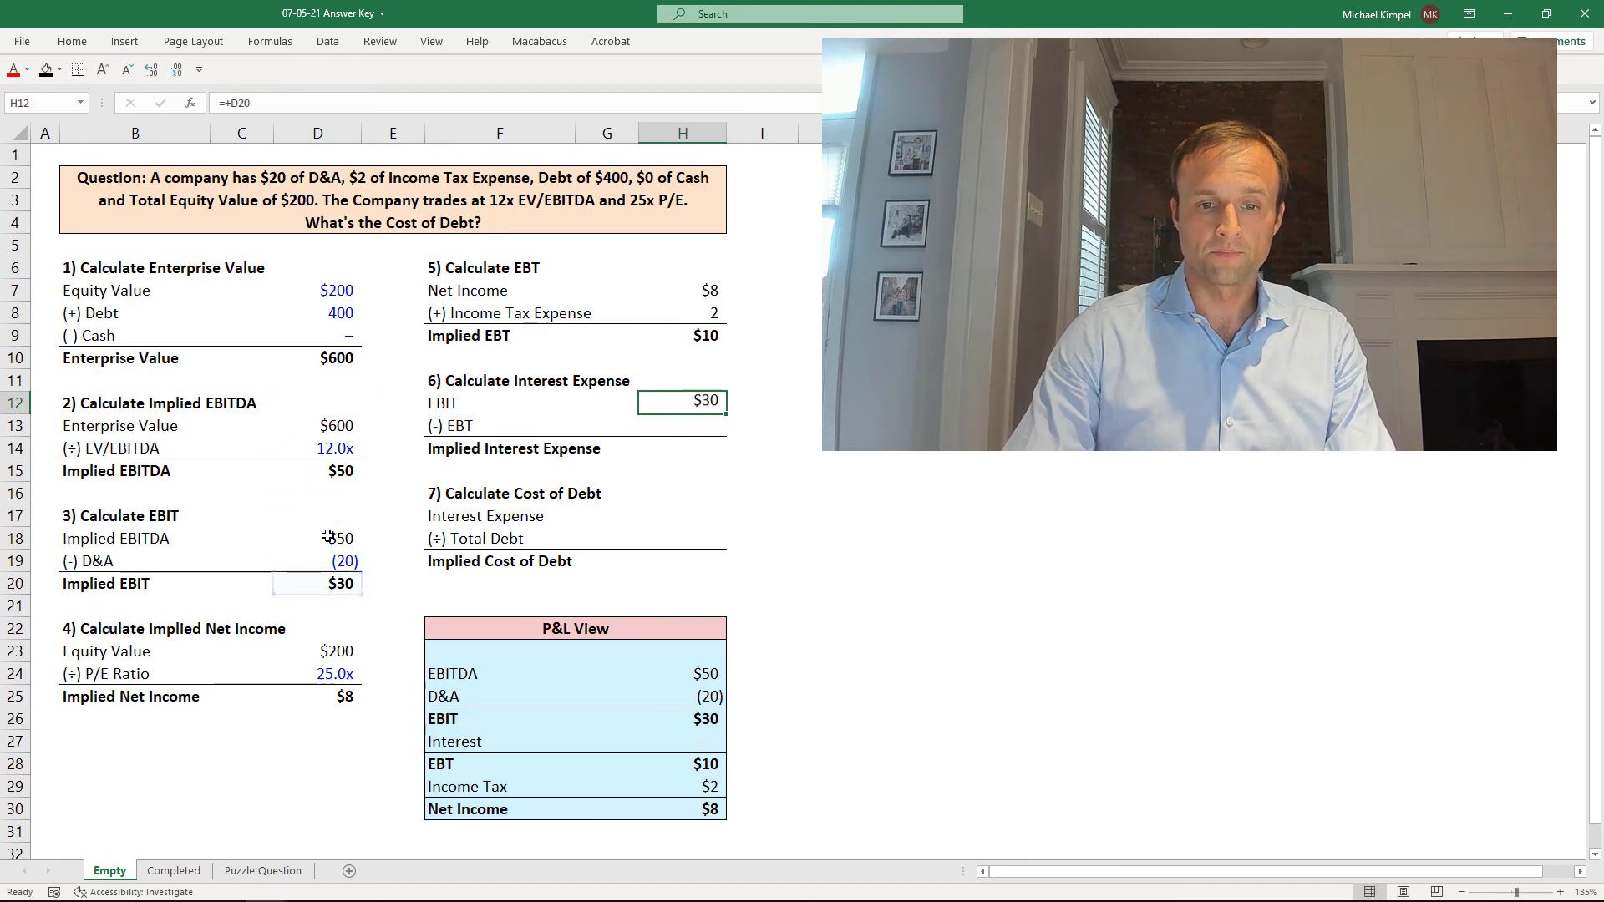
{"action": "left_click", "coordinate": [680, 425]}
{"action": "type", "text": "-H12"}
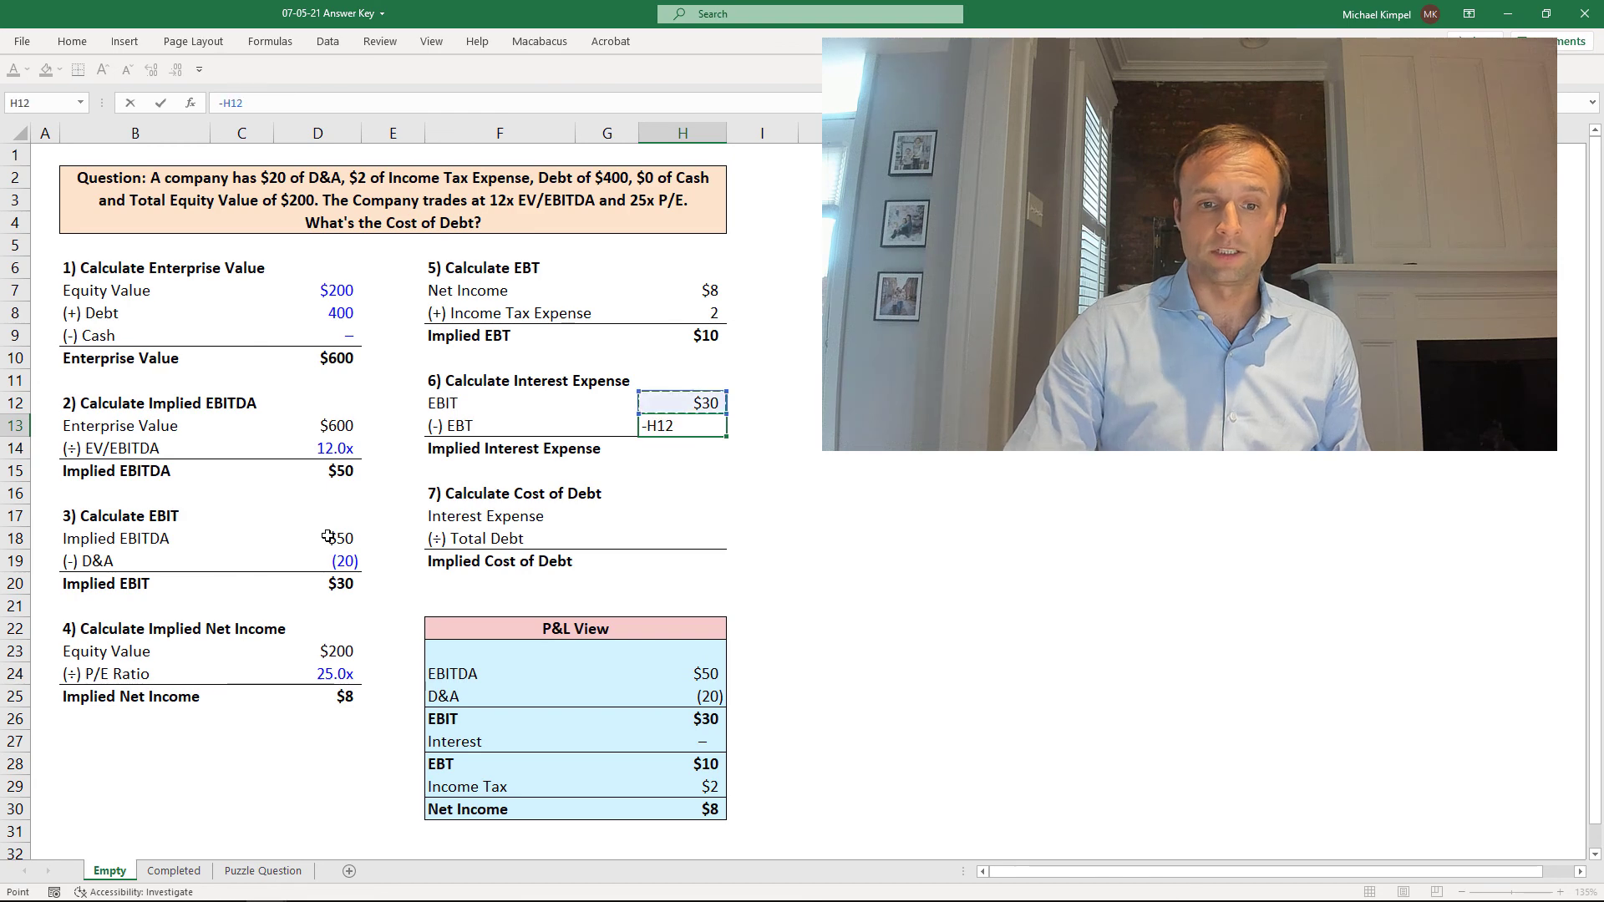
{"action": "key", "text": "Return"}
{"action": "type", "text": "=SUM(H12:H13)"}
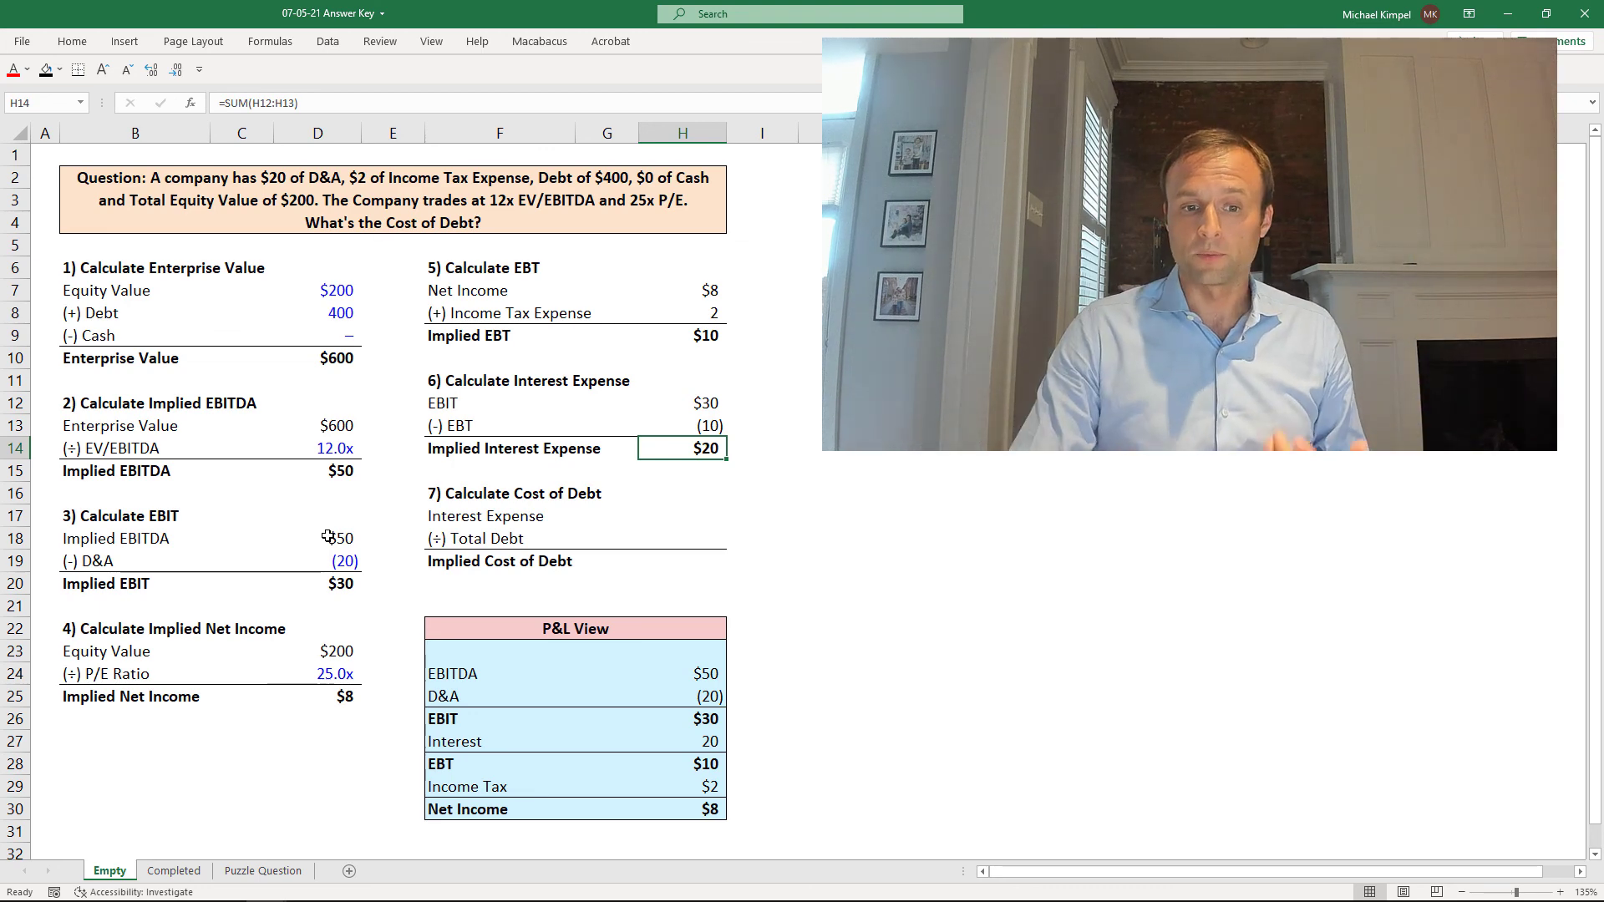
{"action": "left_click", "coordinate": [683, 514]}
{"action": "type", "text": "$20"}
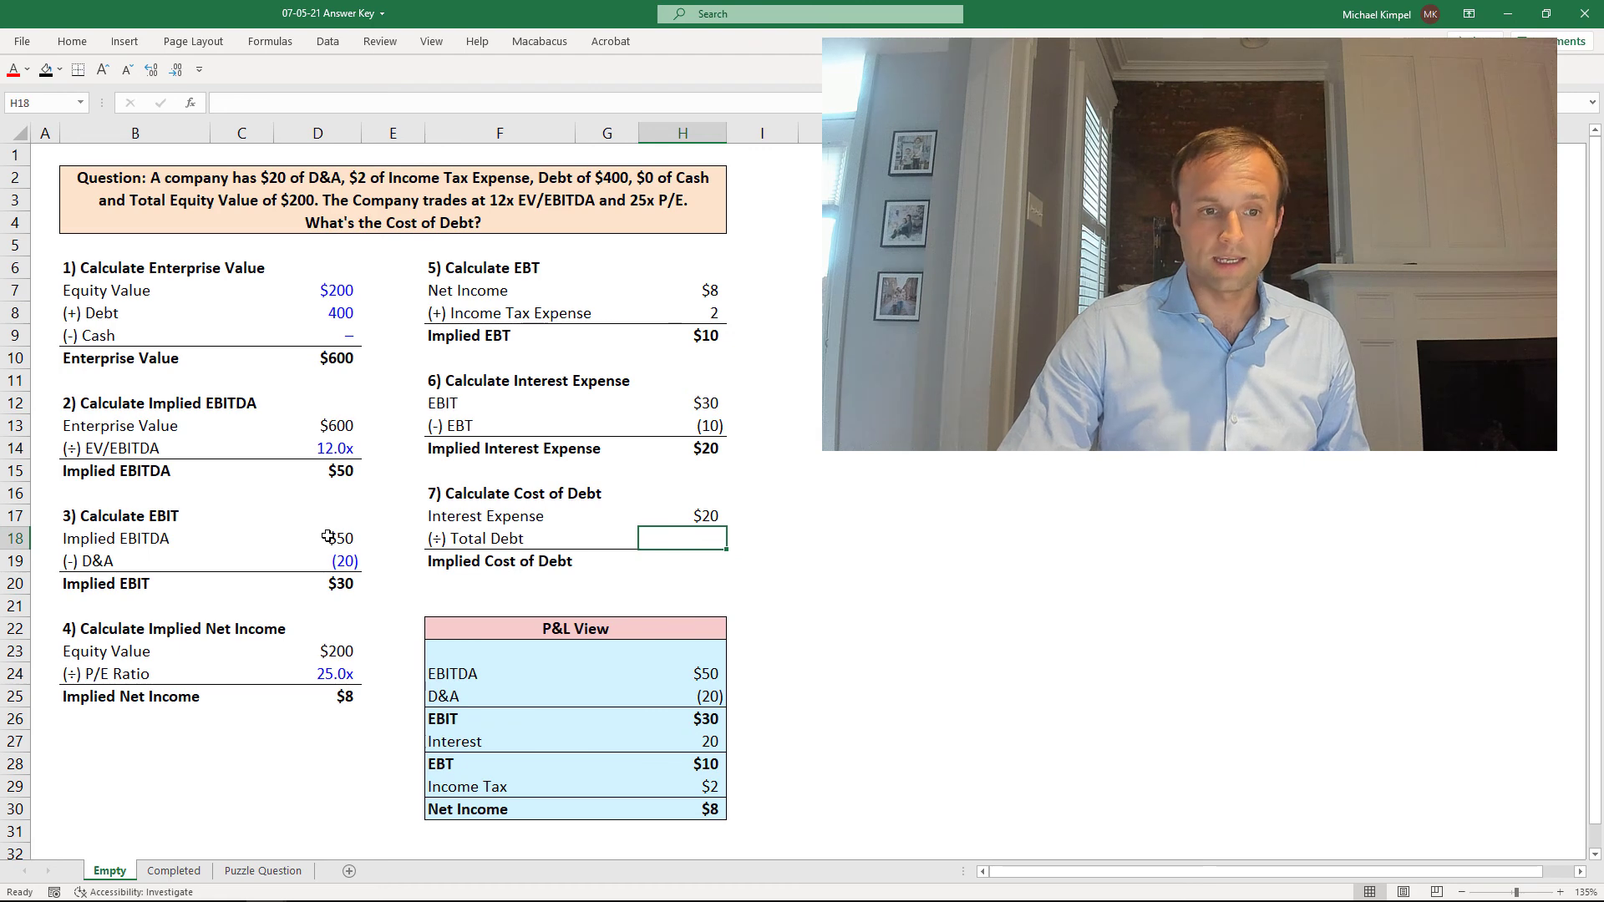
- Link H18 to the $400 total debt in D8, below the $20 interest expense
{"action": "left_click", "coordinate": [243, 402]}
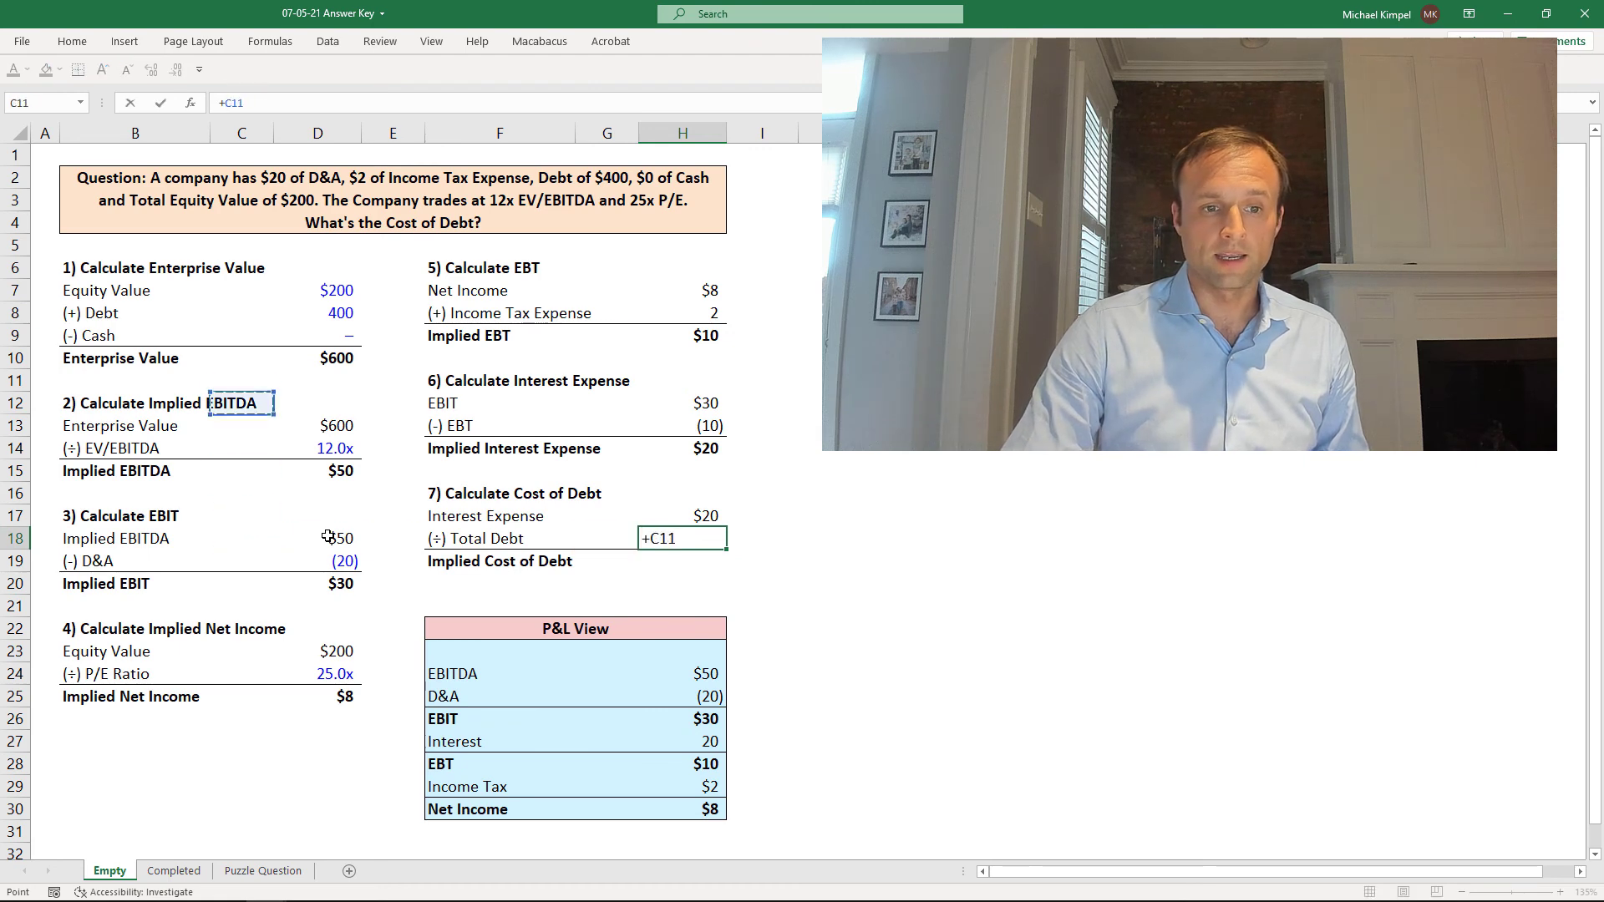
{"action": "key", "text": "Return"}
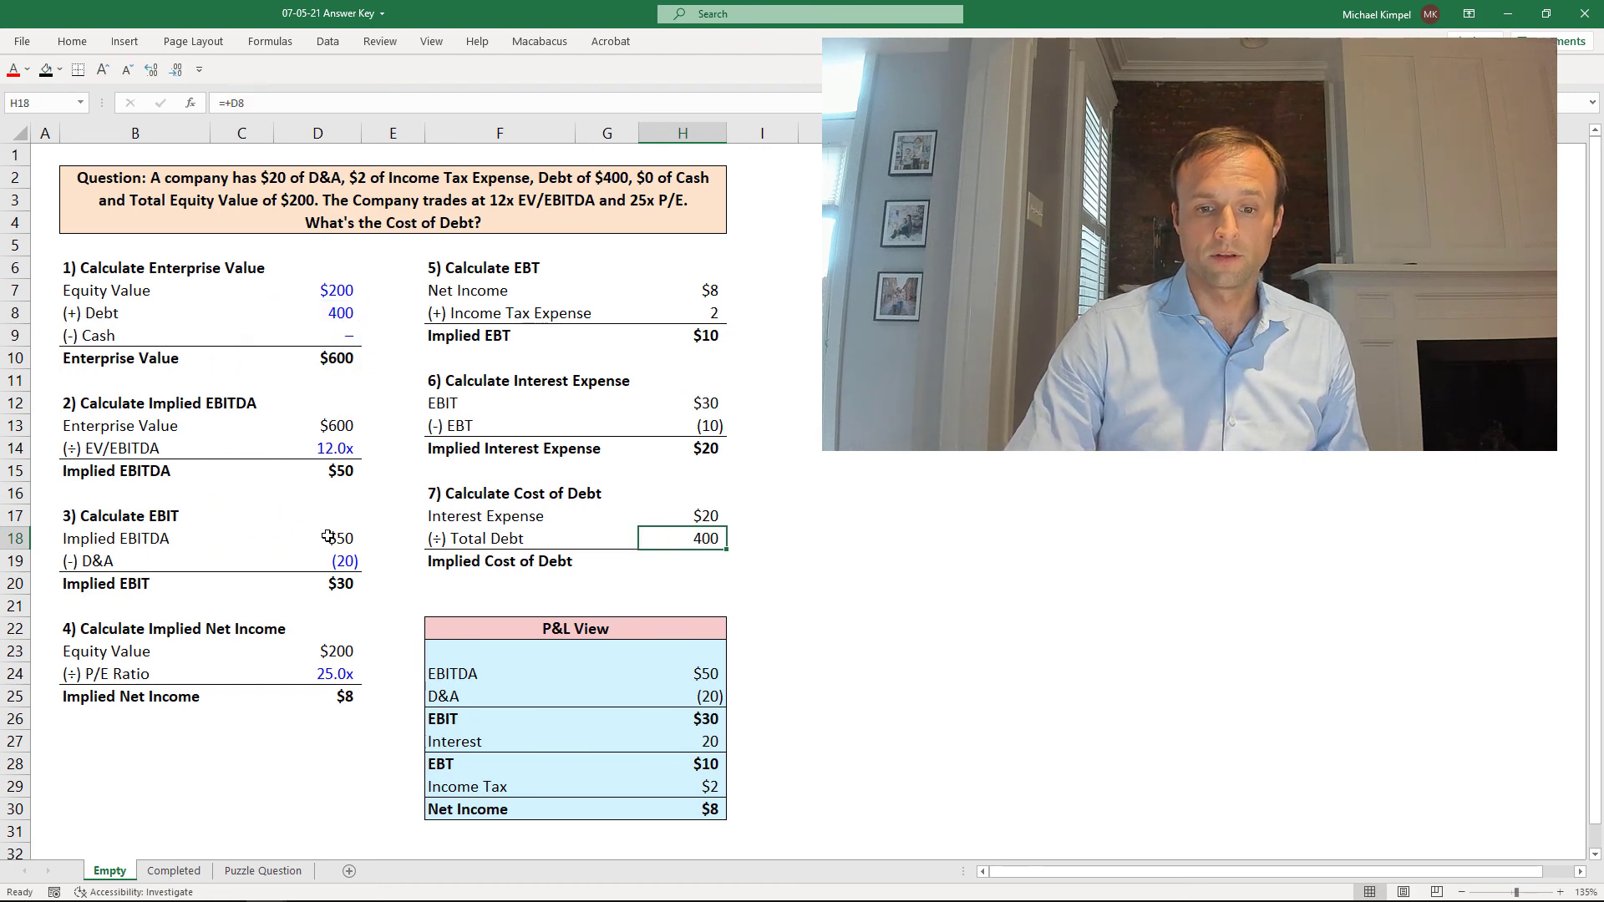